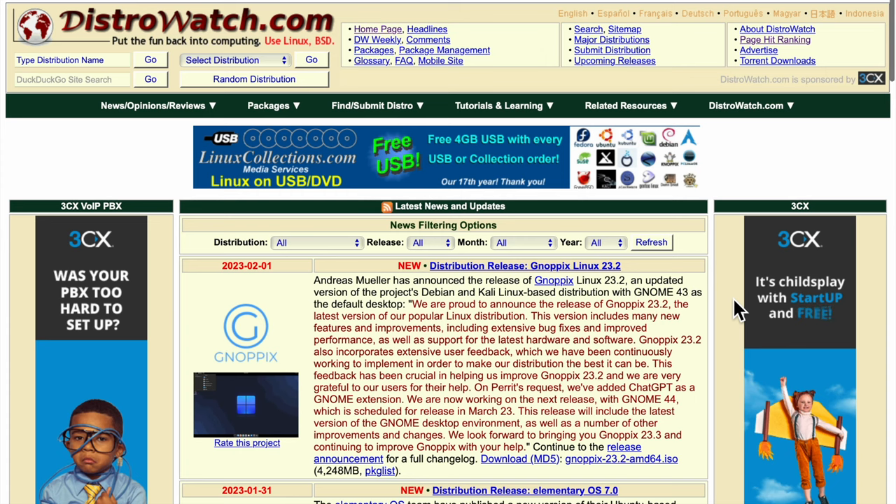
Step: Scroll DistroWatch's Page Hit Ranking and open the Zorin OS distribution page
scroll("down", 3)
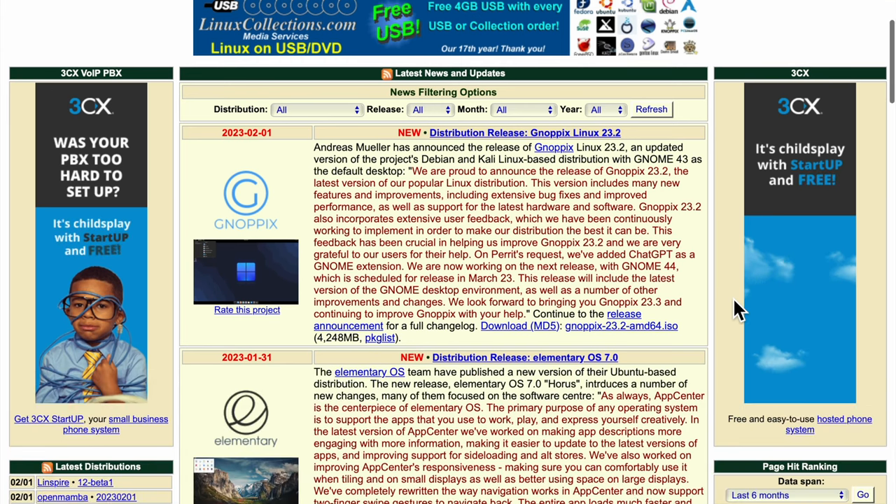
scroll("down", 3)
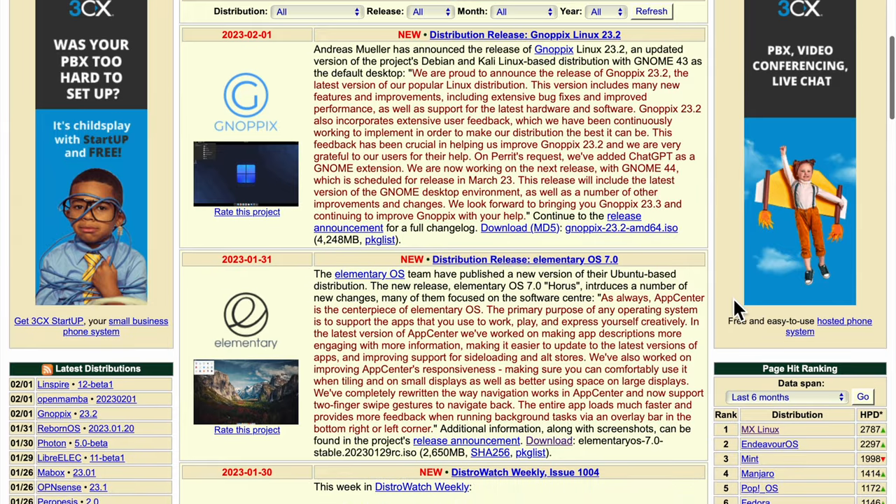
scroll("down", 3)
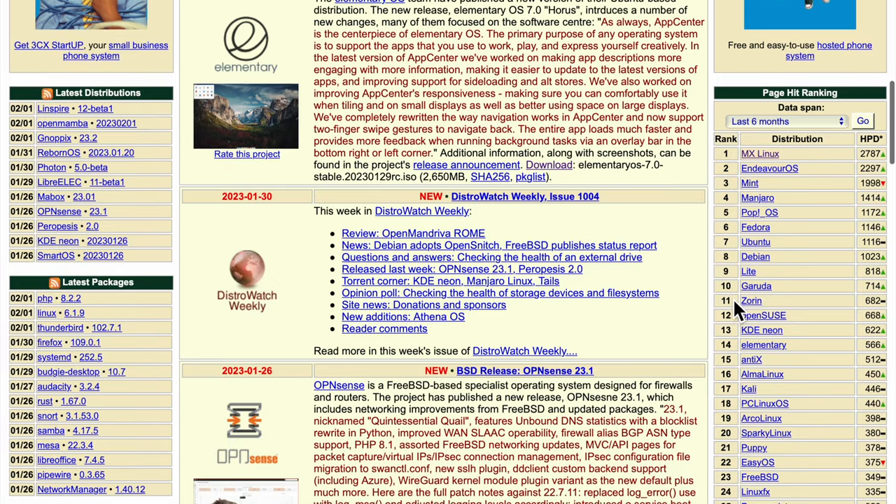
scroll("down", 3)
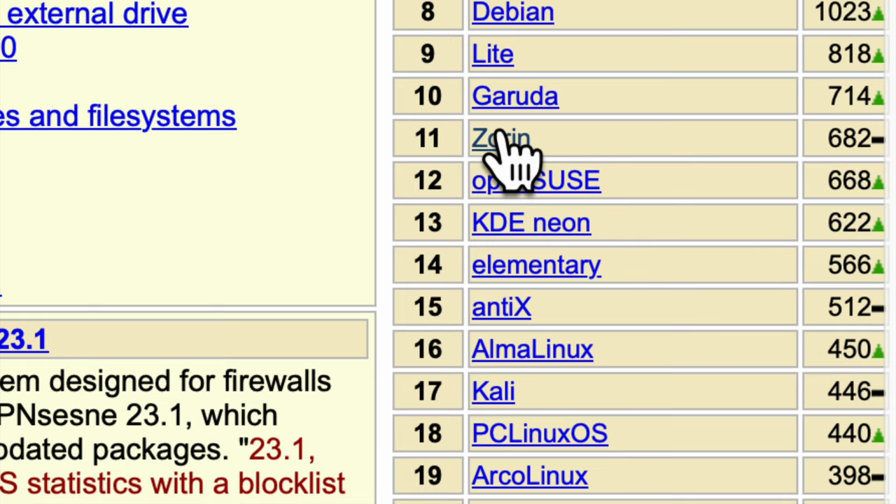
left_click(500, 138)
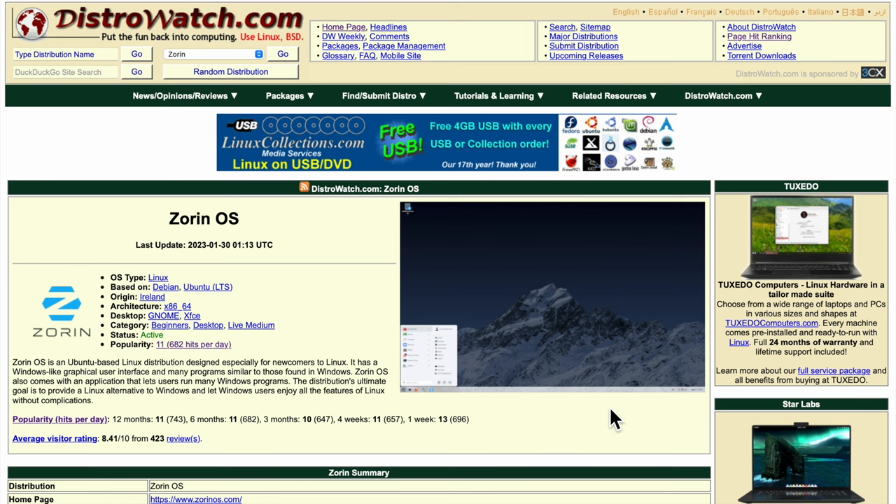
Step: Scroll down the Zorin page to review its release feature comparison table
scroll("down", 3)
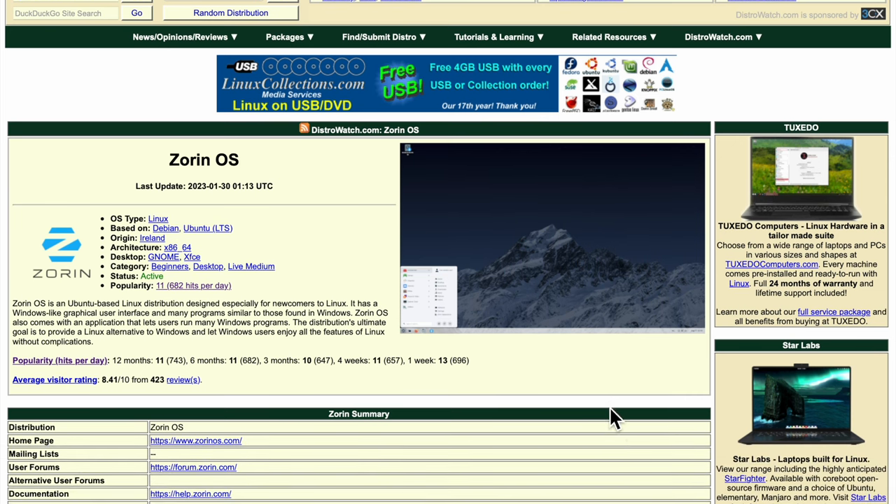
scroll("down", 3)
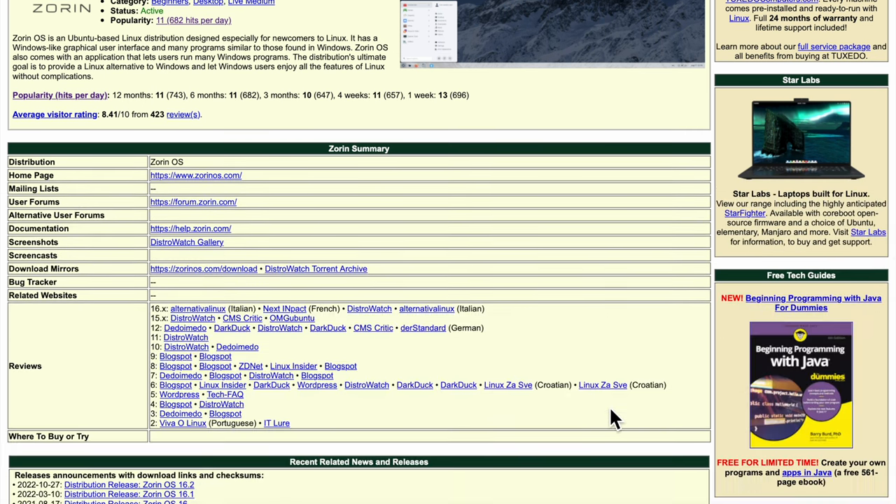
scroll("down", 3)
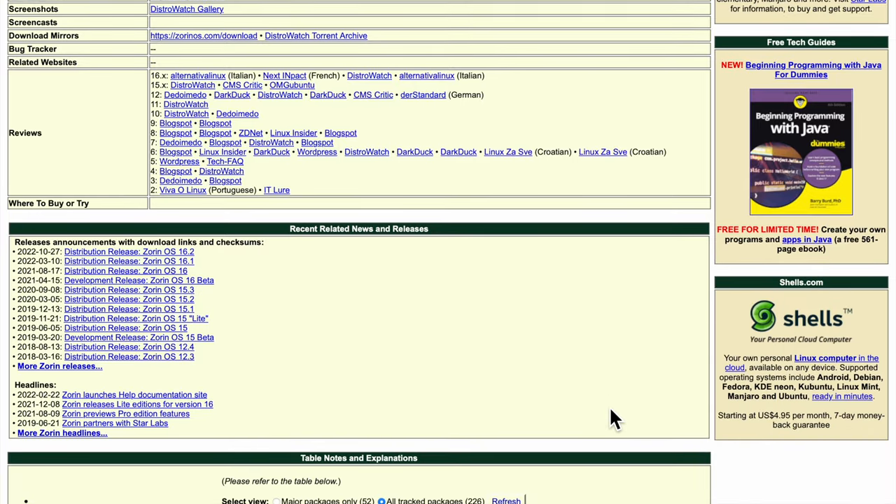
scroll("down", 3)
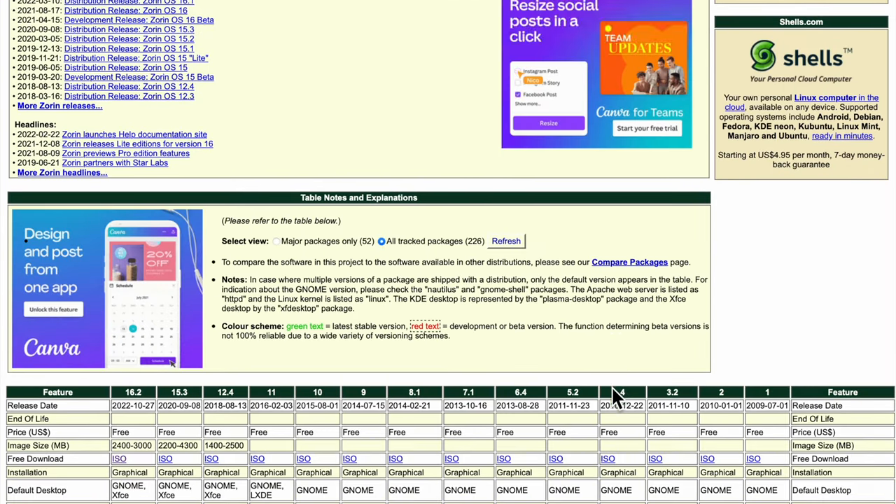
scroll("down", 3)
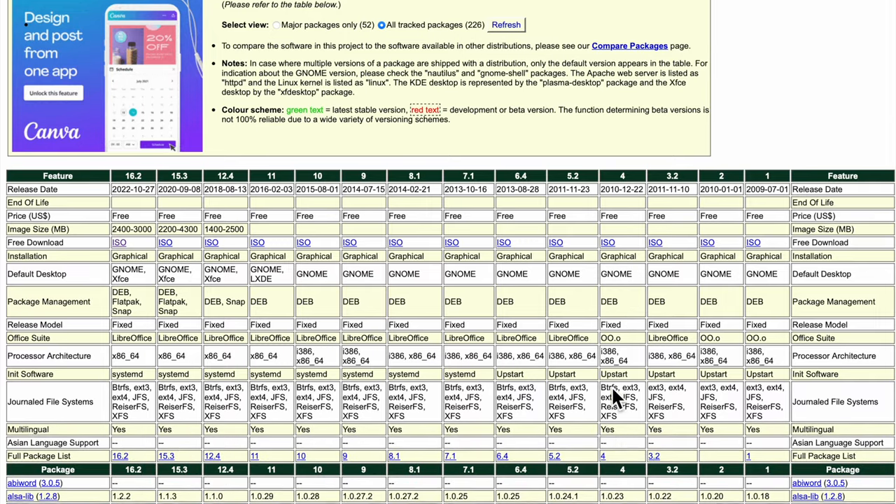
scroll("down", 3)
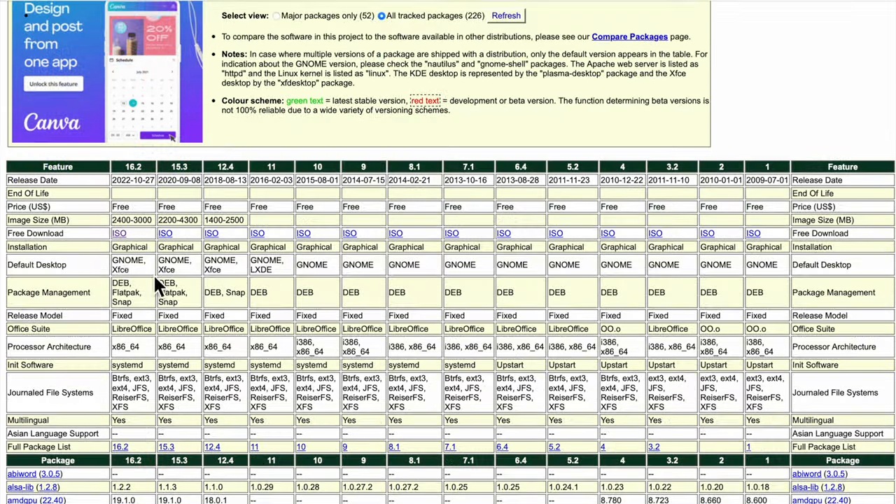
scroll("down", 3)
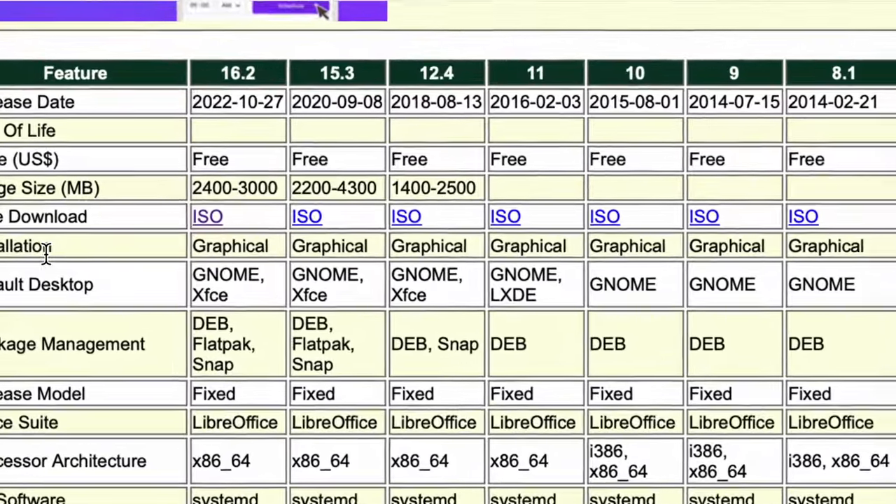
scroll("down", 3)
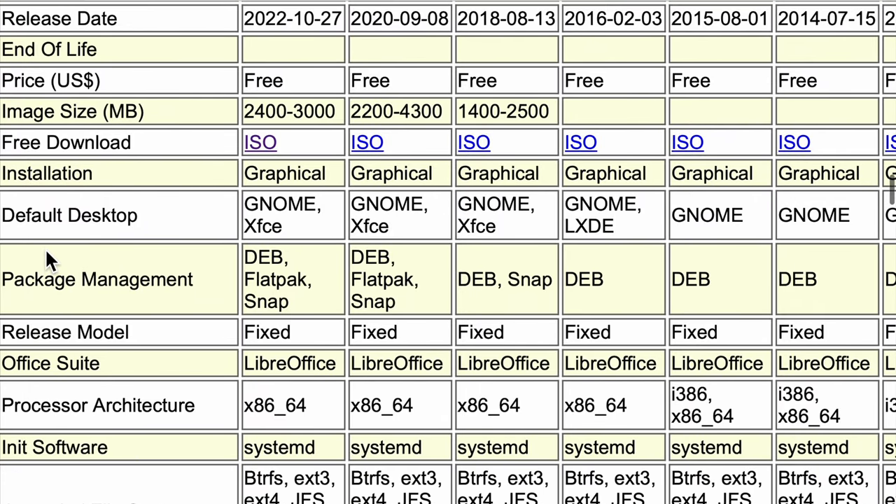
scroll("down", 3)
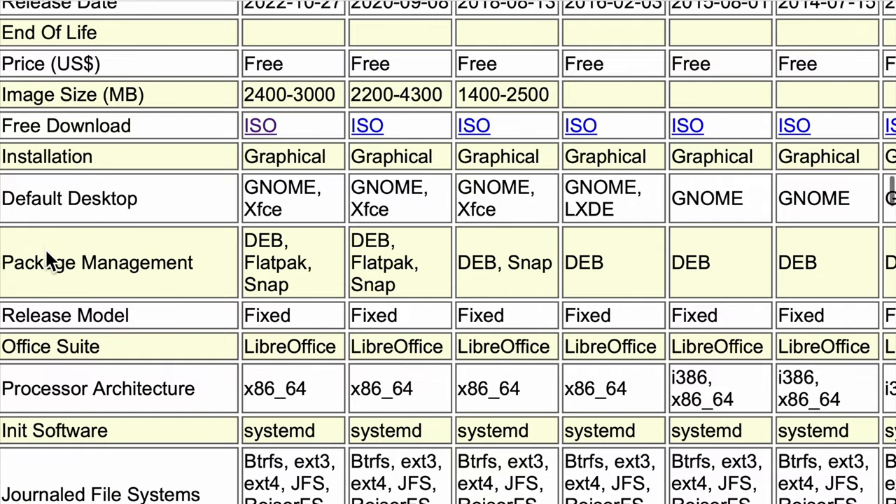
scroll("down", 3)
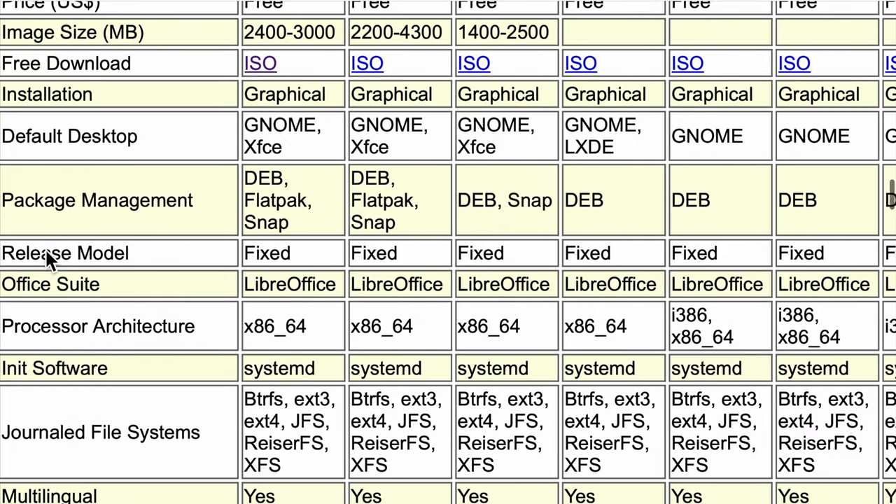
scroll("down", 3)
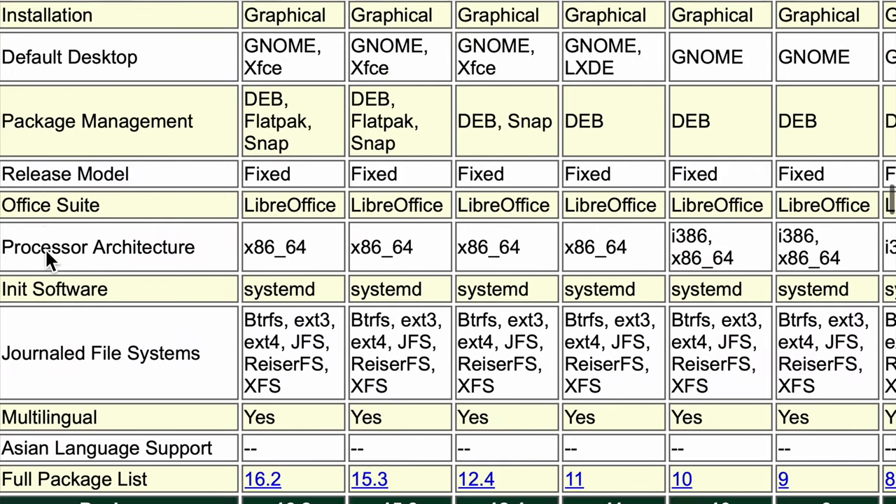
scroll("down", 3)
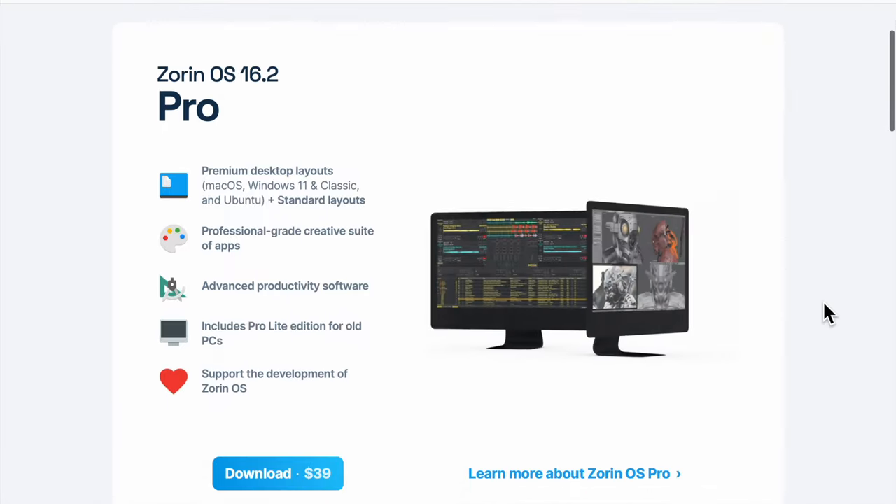
scroll("down", 3)
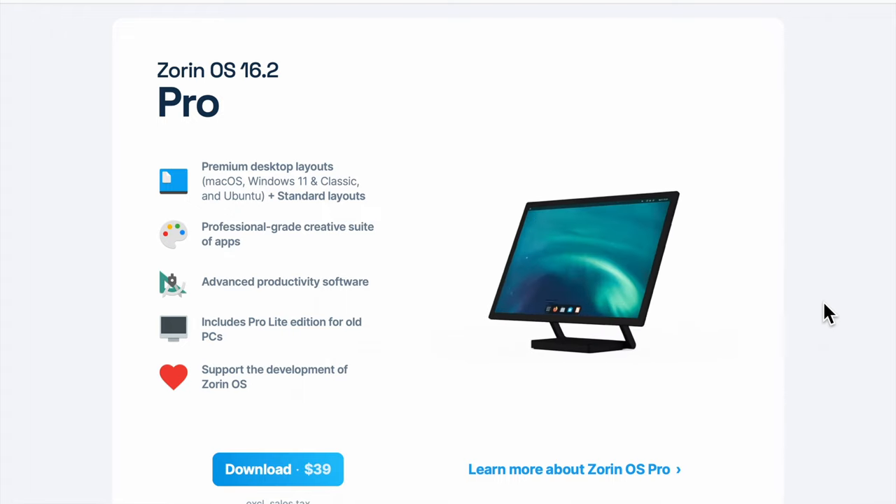
scroll("down", 3)
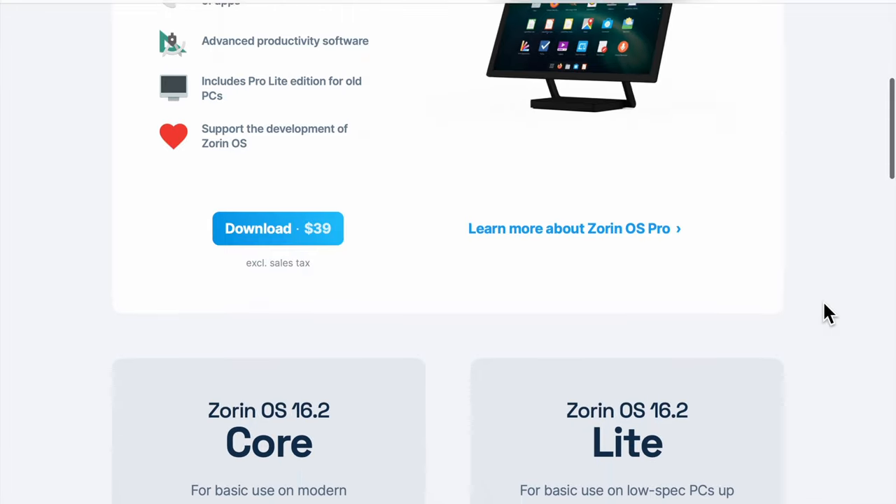
scroll("down", 3)
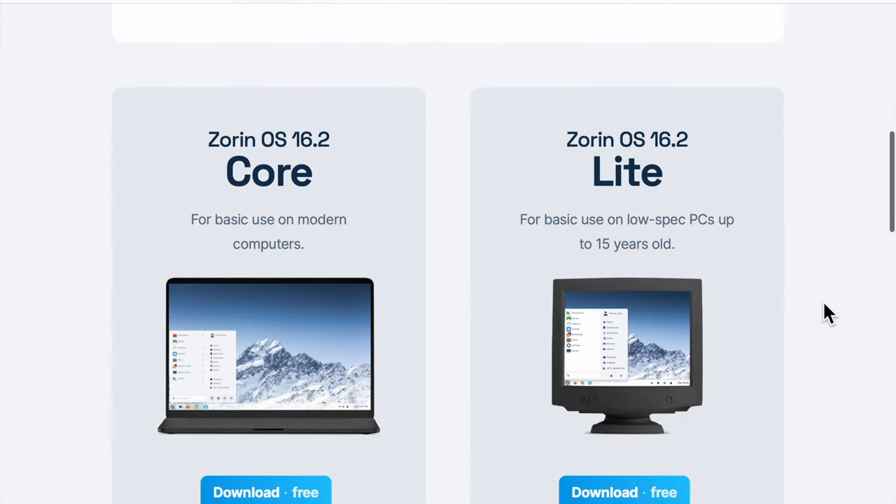
scroll("down", 3)
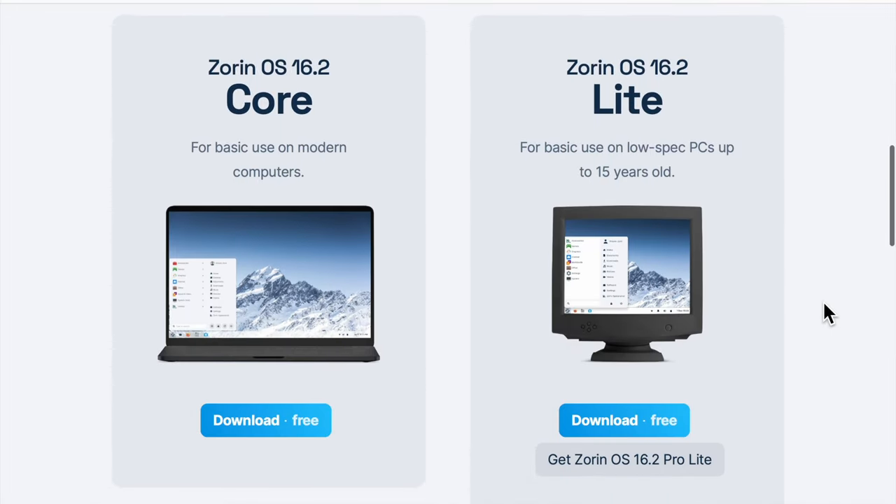
scroll("down", 3)
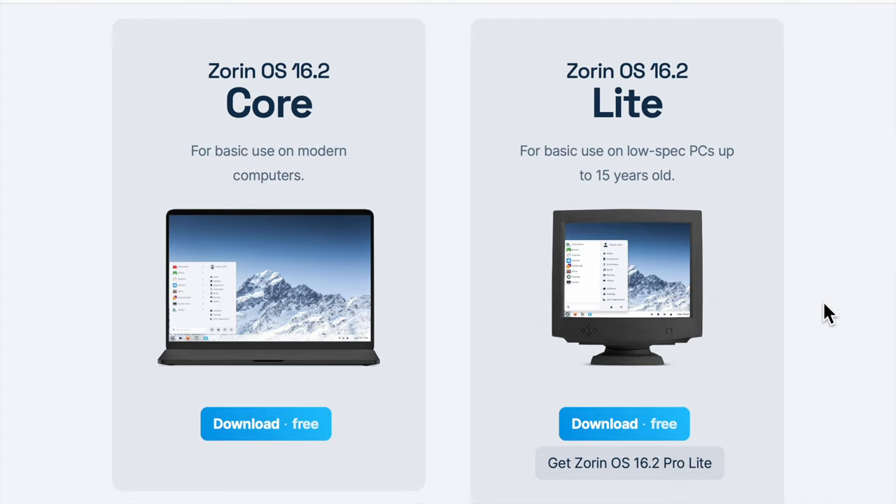
mouse_move(468, 325)
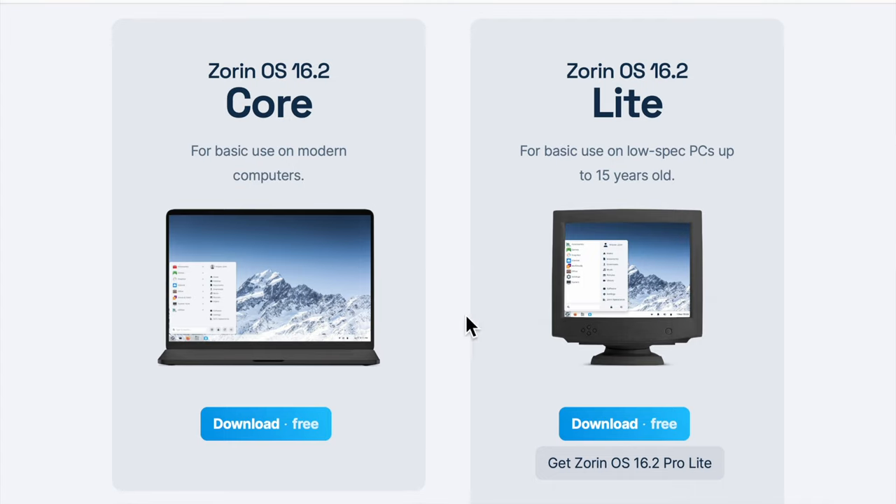
mouse_move(362, 155)
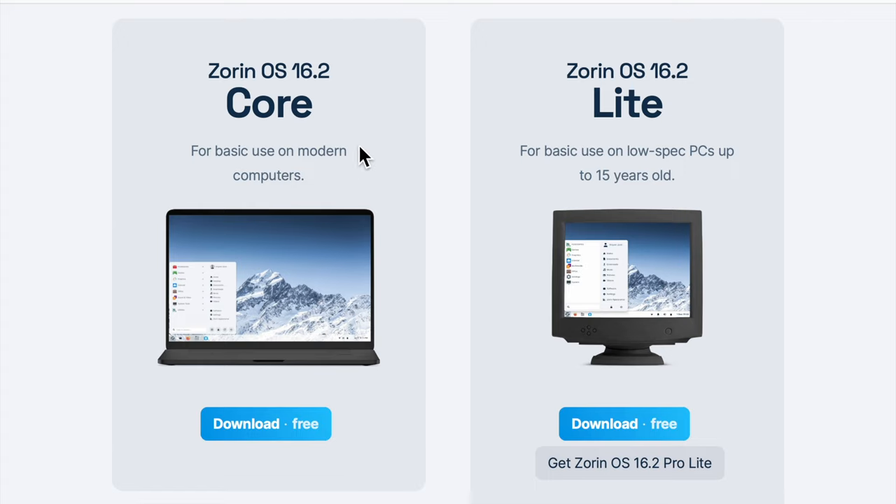
mouse_move(441, 278)
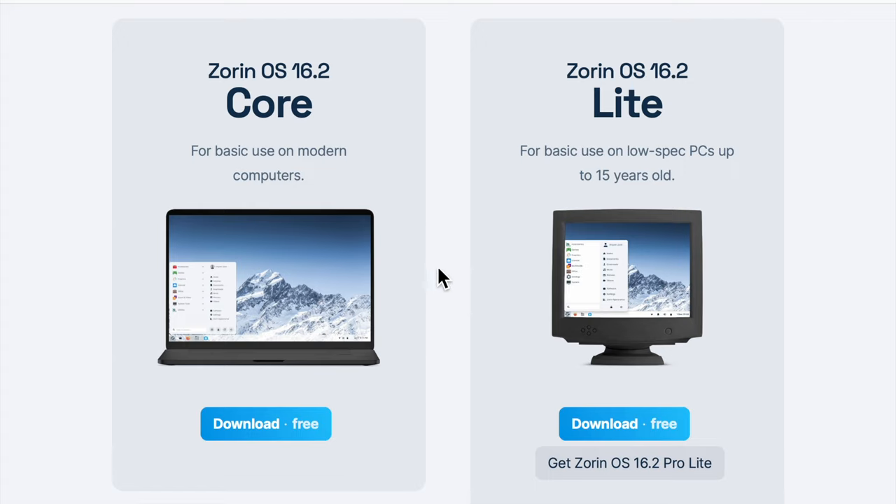
mouse_move(456, 286)
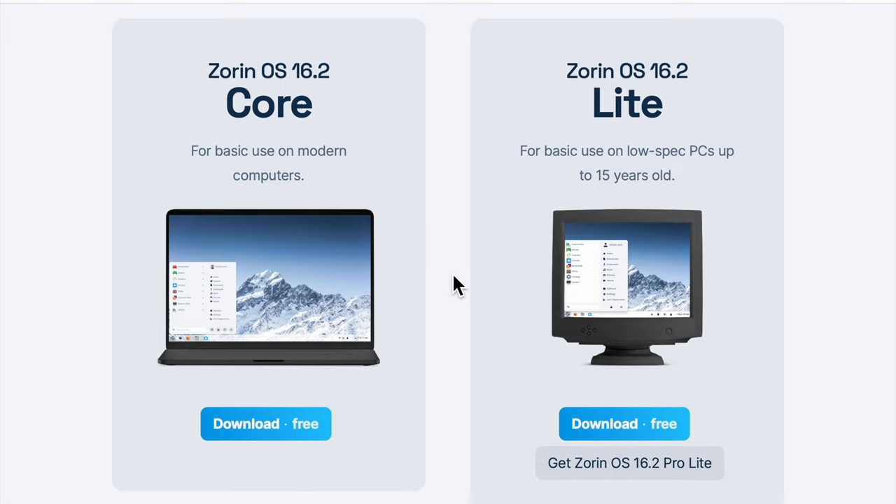
mouse_move(515, 207)
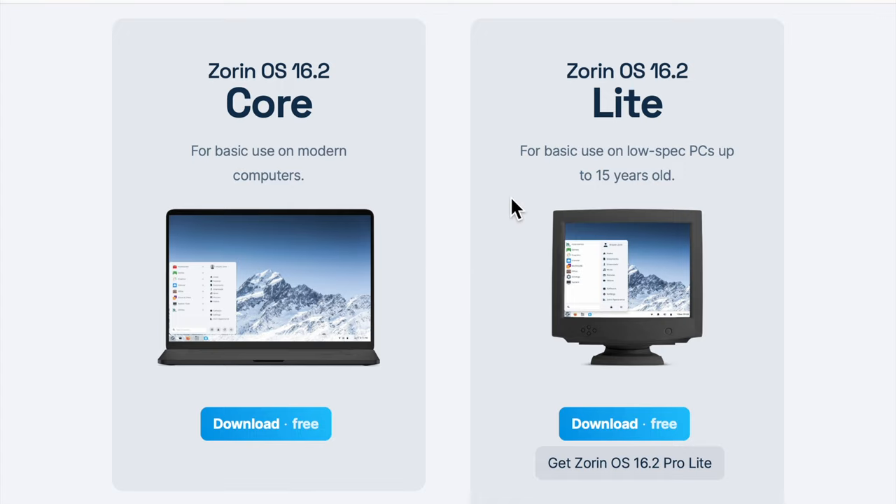
mouse_move(465, 329)
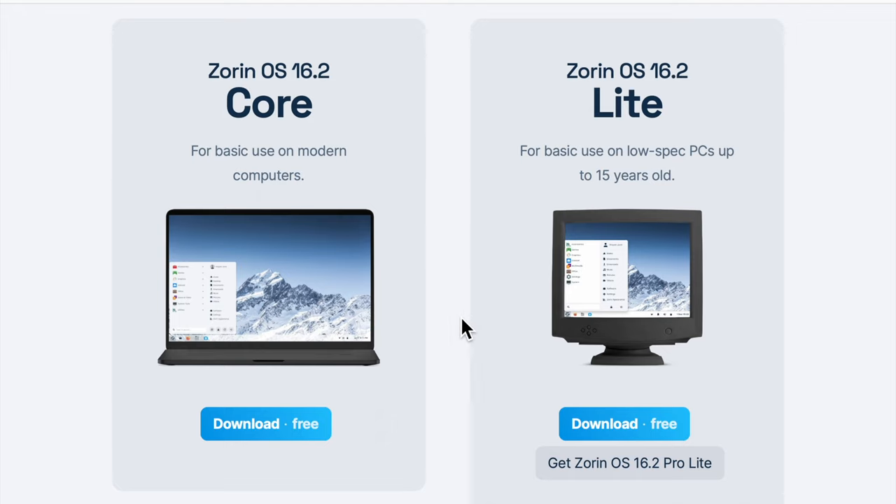
scroll("down", 3)
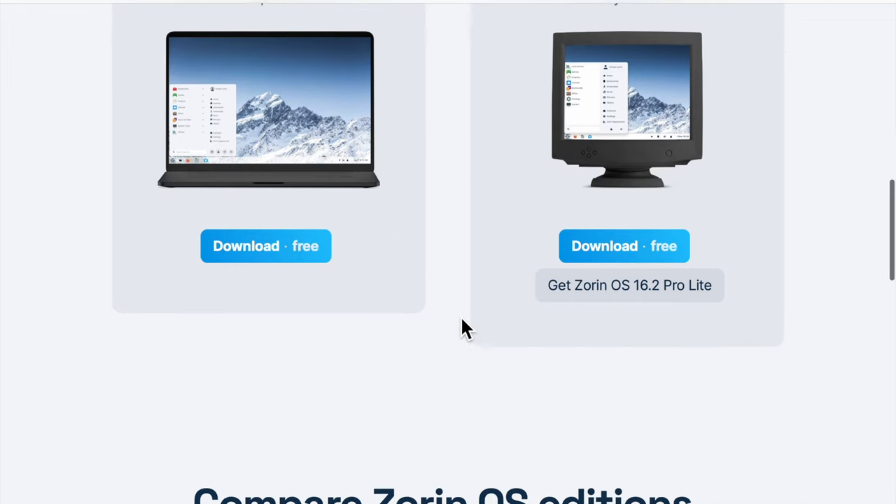
scroll("down", 3)
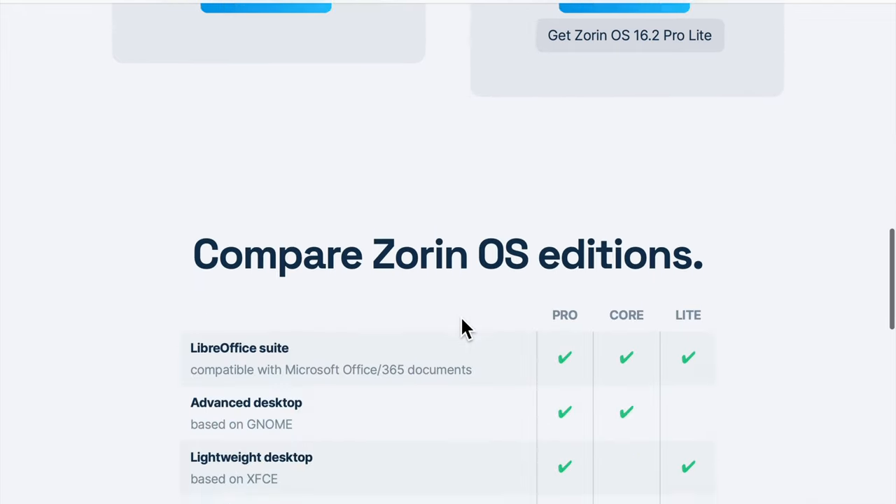
scroll("down", 3)
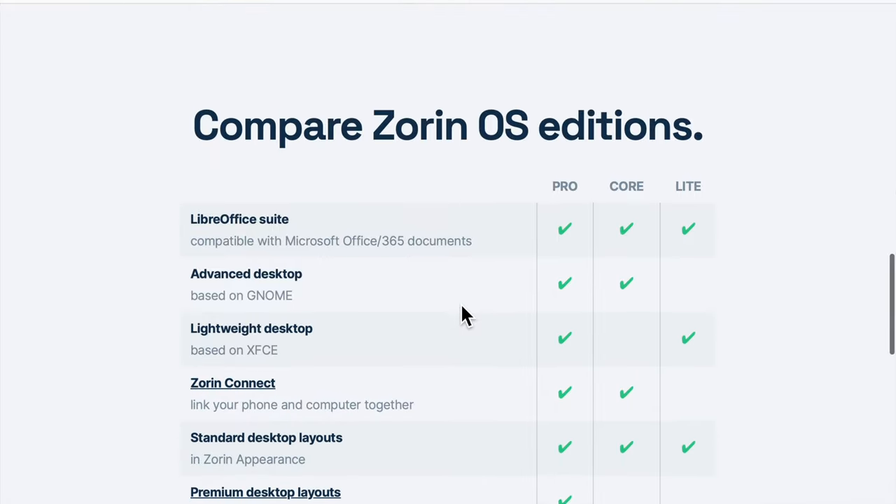
scroll("down", 3)
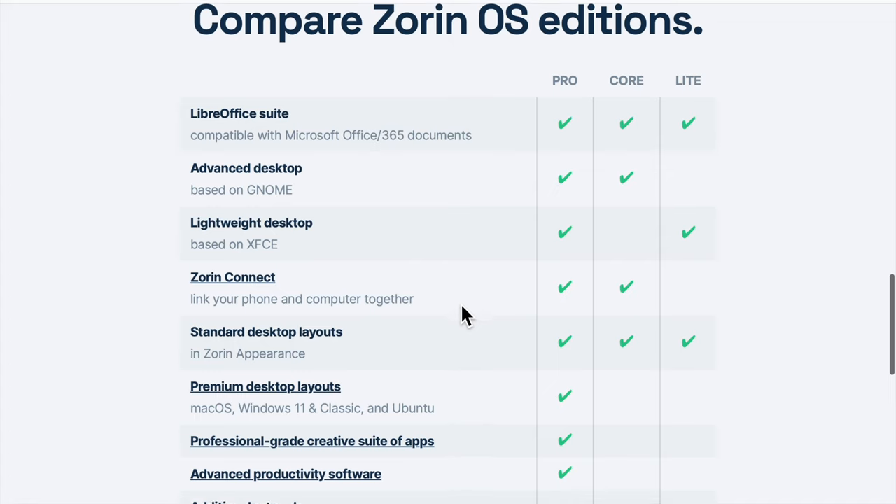
scroll("down", 3)
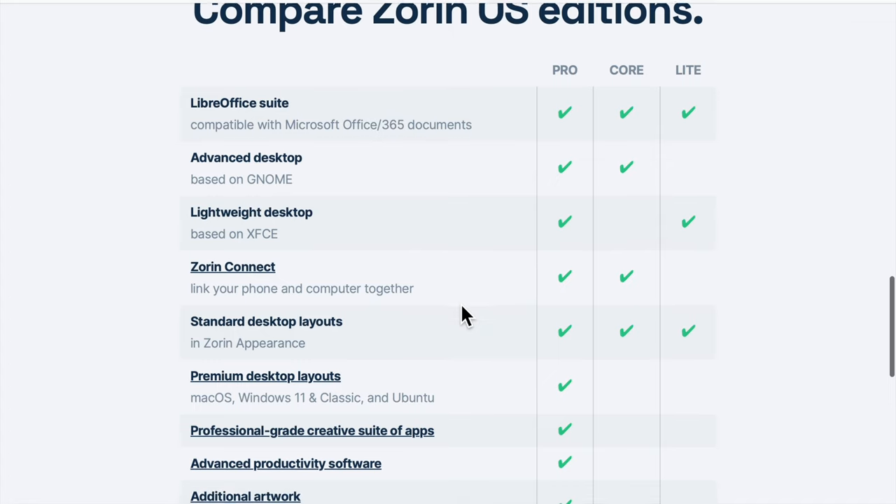
scroll("down", 3)
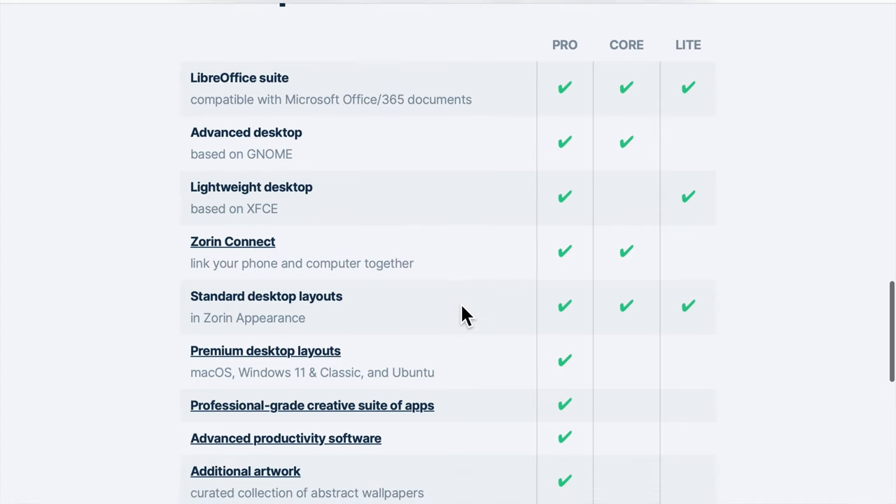
scroll("down", 3)
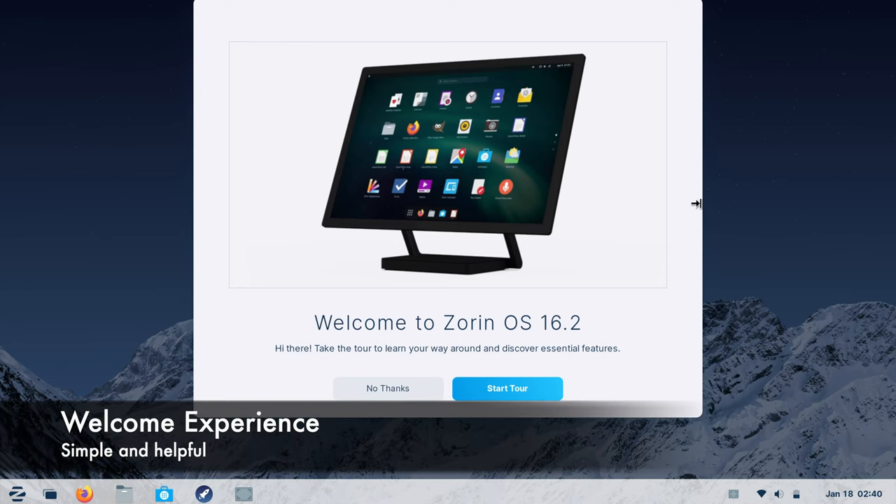
mouse_move(529, 397)
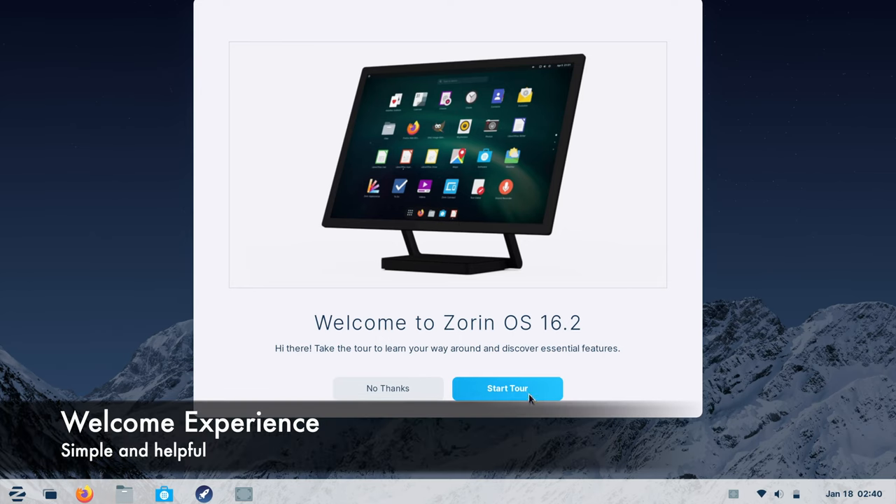
left_click(507, 389)
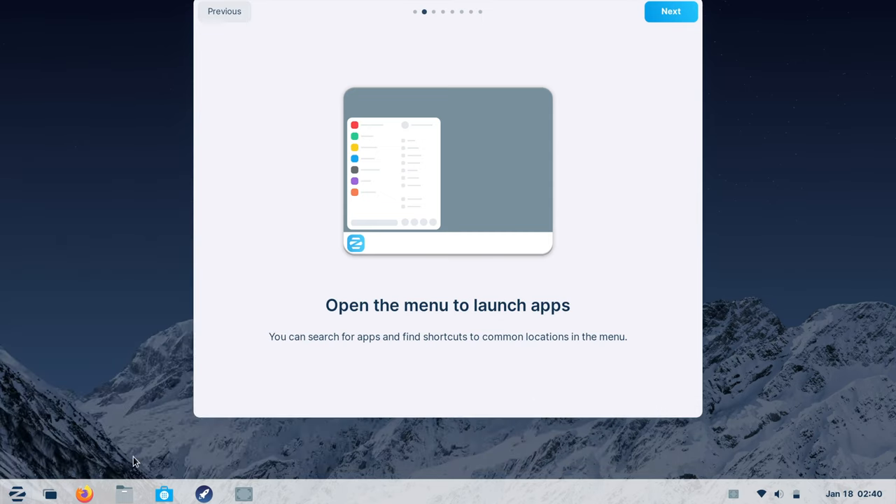
mouse_move(623, 36)
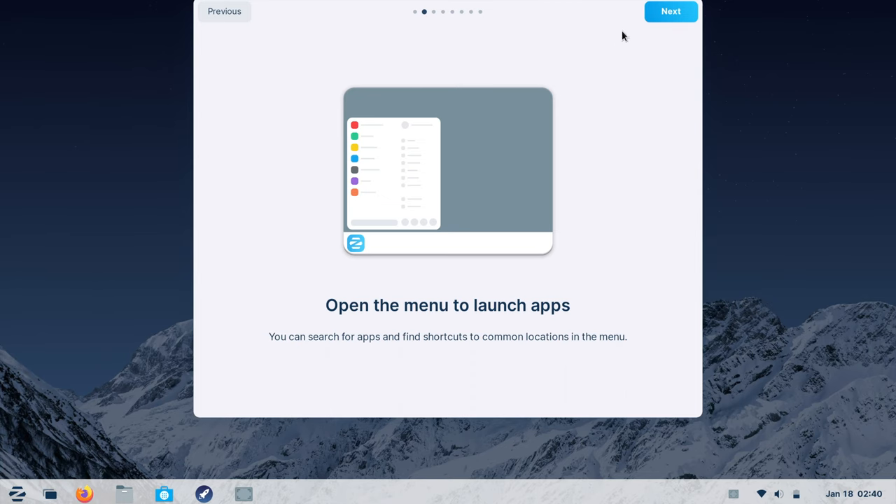
left_click(669, 11)
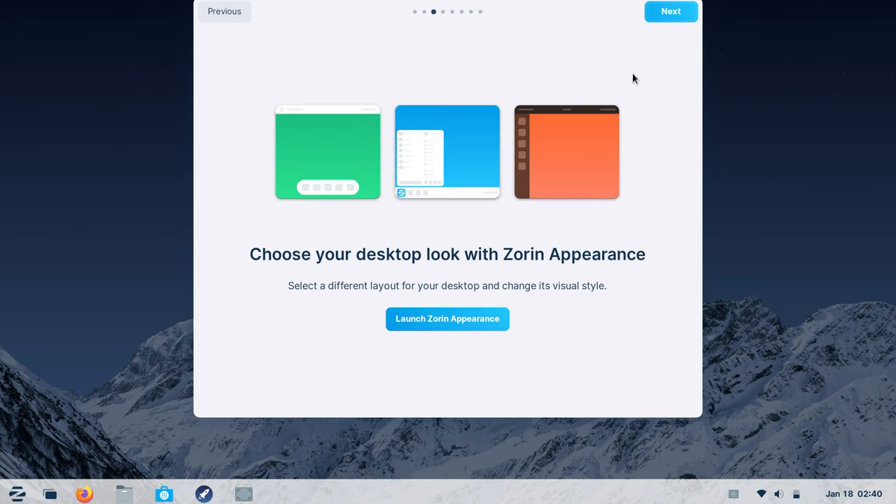
mouse_move(448, 320)
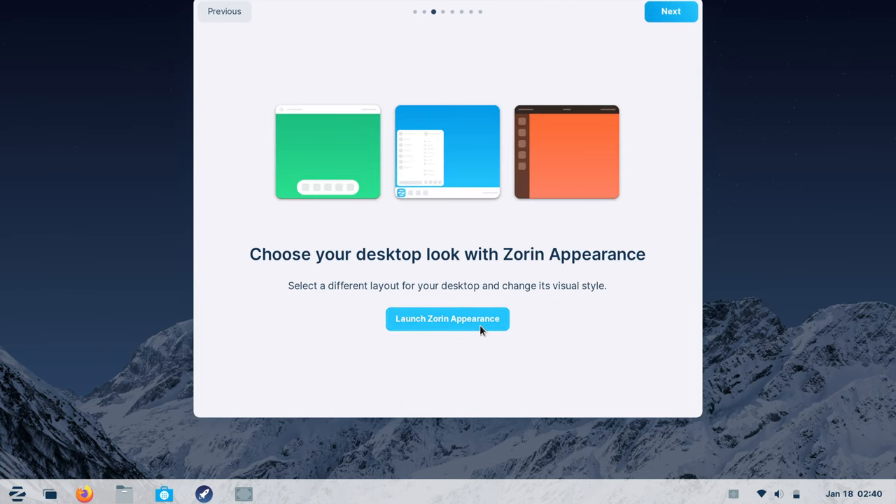
left_click(448, 319)
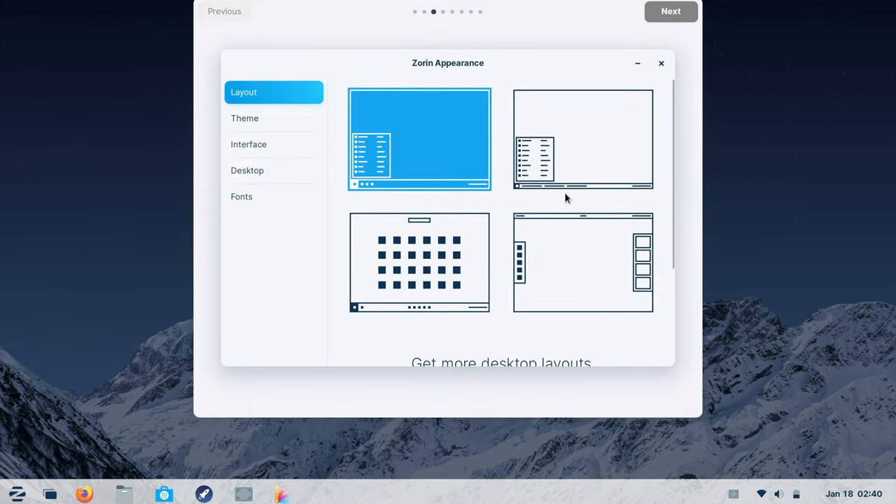
mouse_move(357, 143)
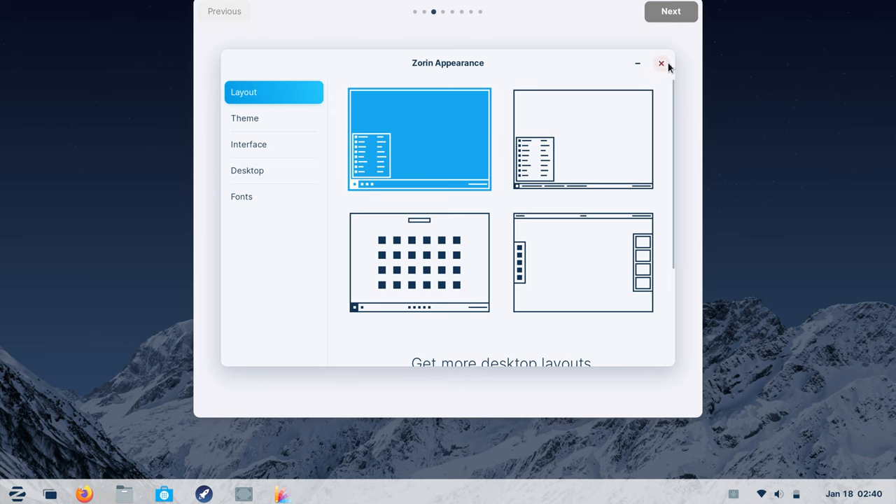
left_click(661, 63)
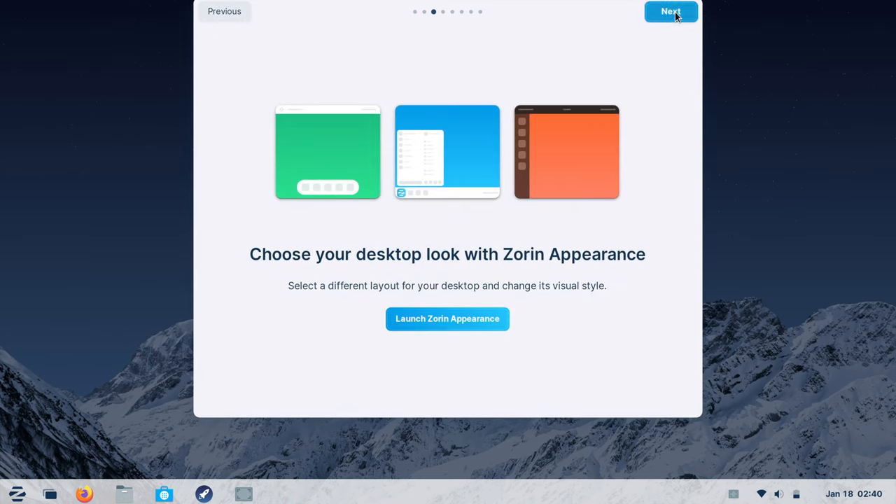
Step: Advance past online accounts, try Zorin Connect, and reach the installing-apps page
left_click(670, 11)
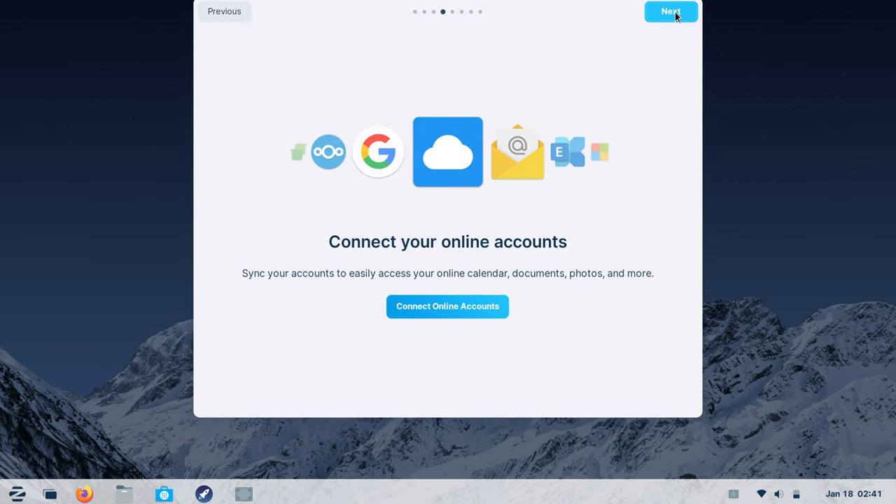
left_click(670, 11)
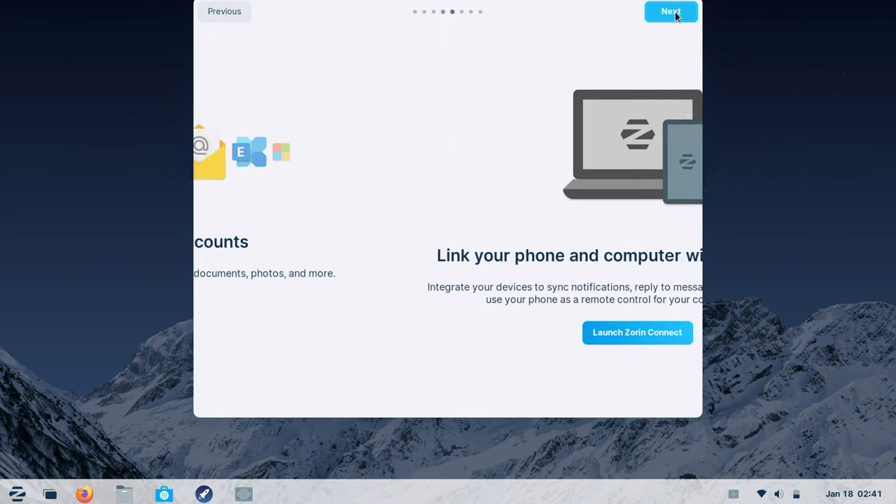
left_click(670, 11)
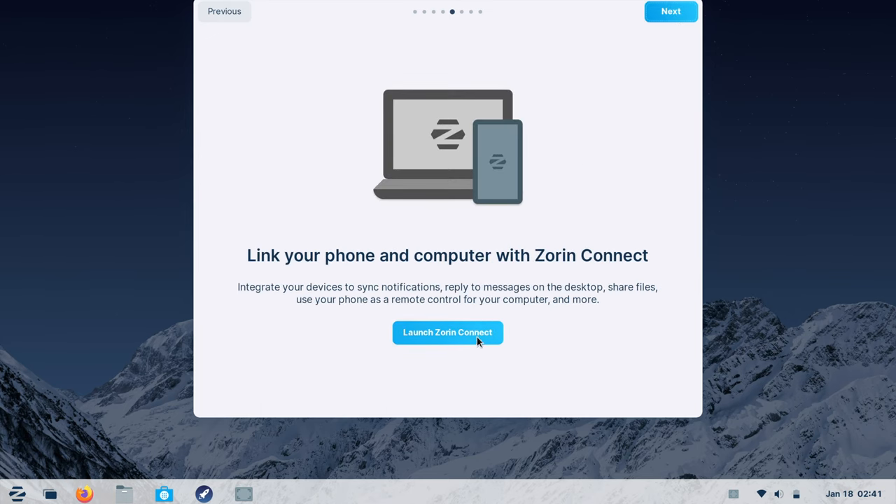
left_click(448, 333)
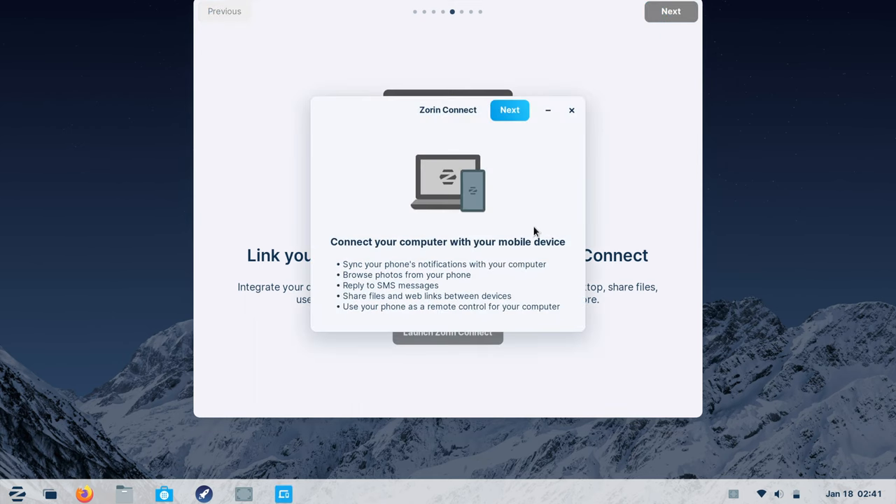
left_click(572, 109)
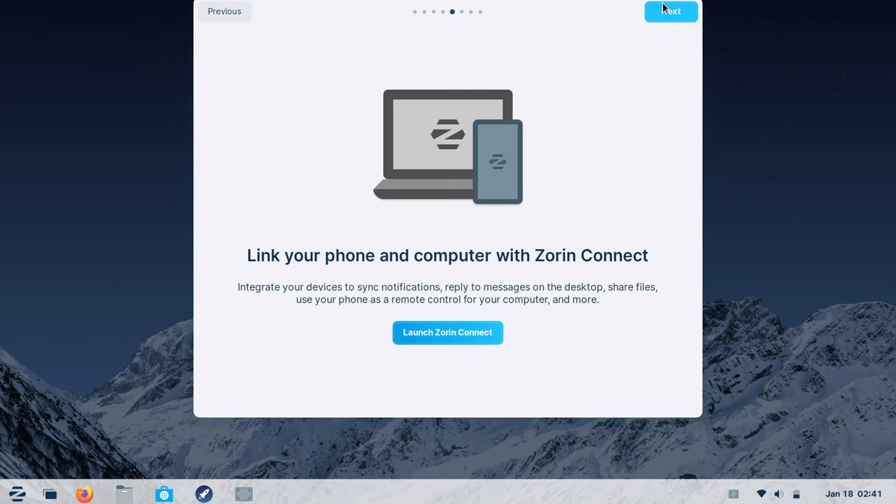
left_click(669, 12)
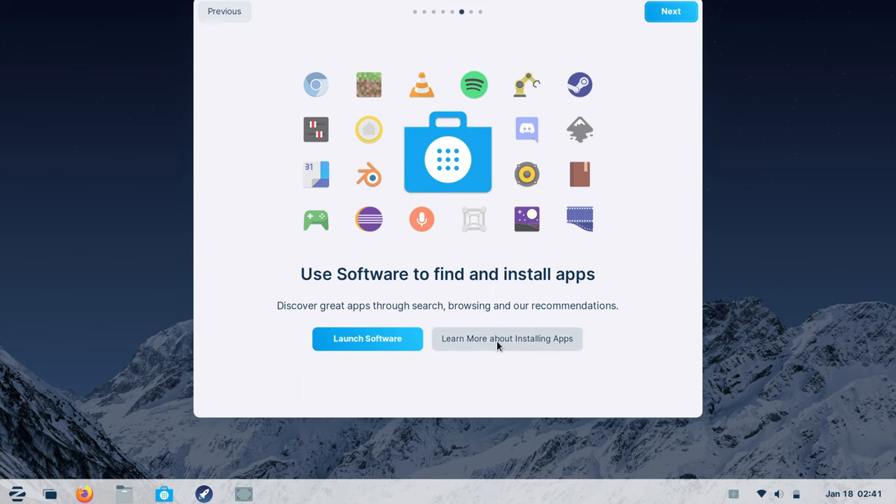
Step: Read through the Zorin Help article on installing apps
left_click(507, 338)
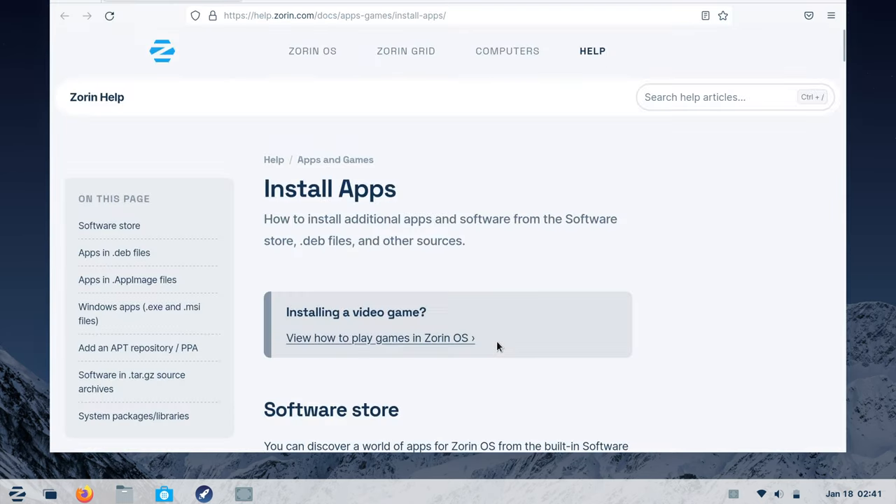
scroll("down", 3)
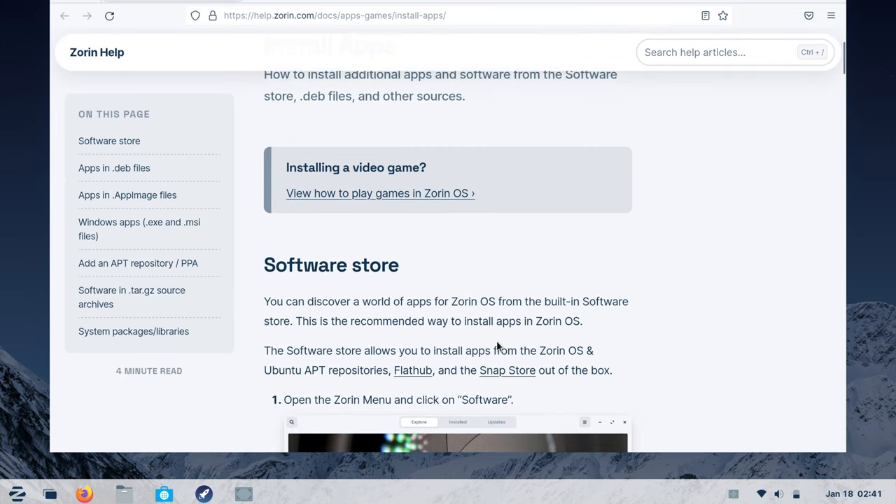
scroll("down", 3)
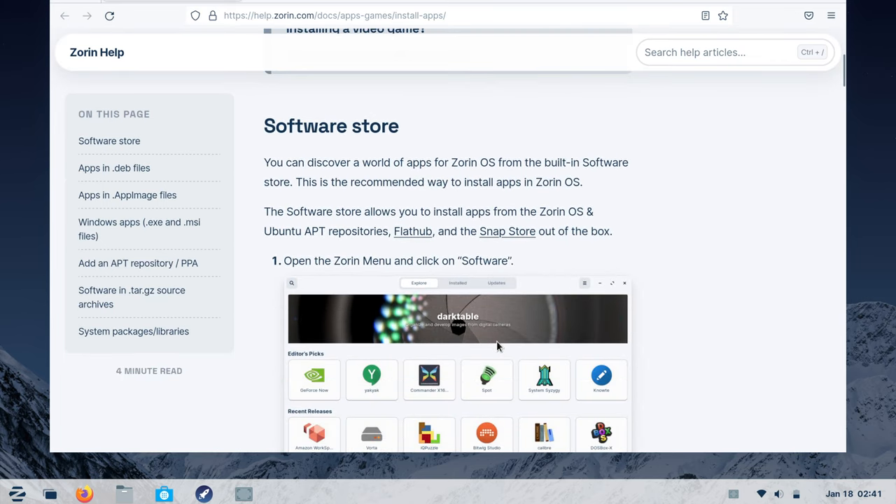
scroll("down", 3)
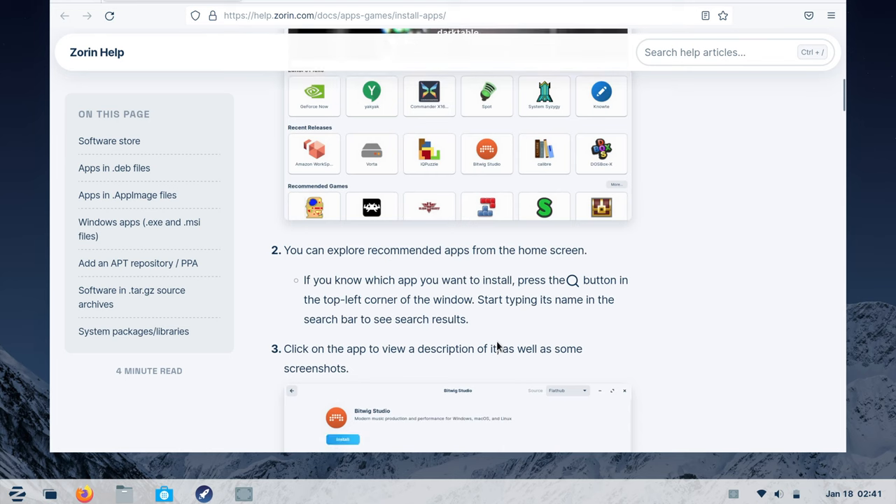
scroll("down", 3)
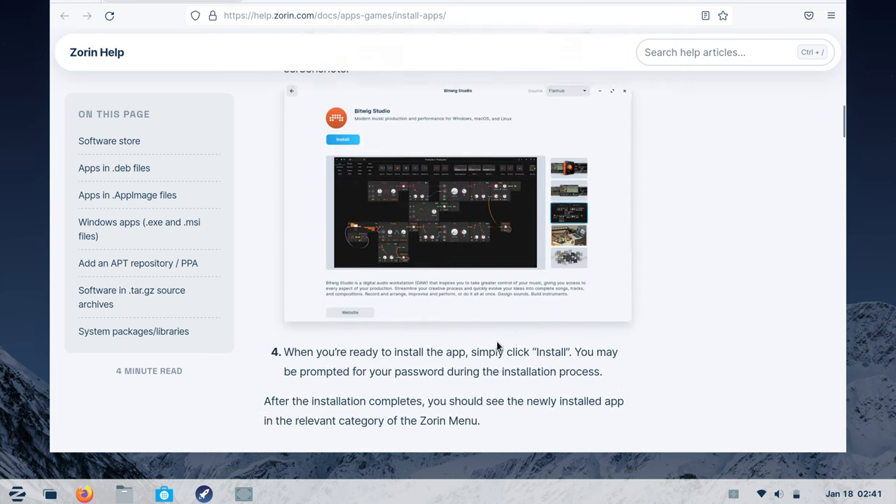
scroll("down", 3)
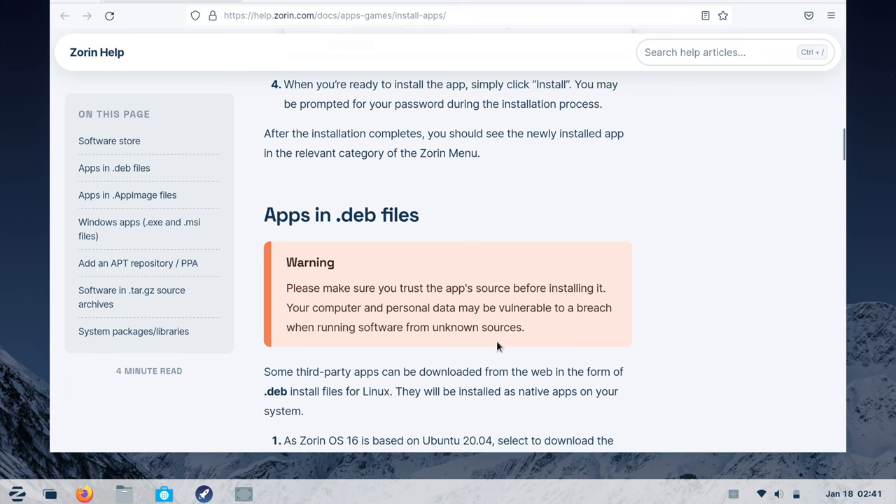
Step: Browse down the help.zorin.com home page's guide listings
scroll("down", 3)
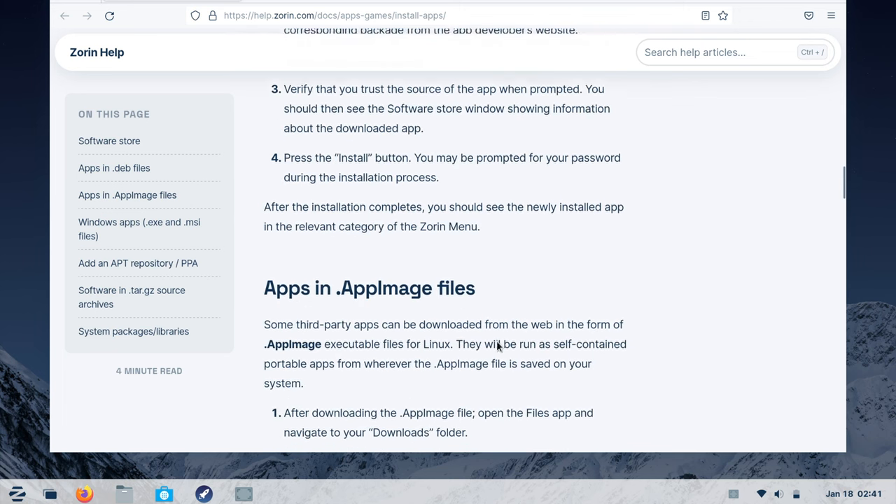
scroll("down", 3)
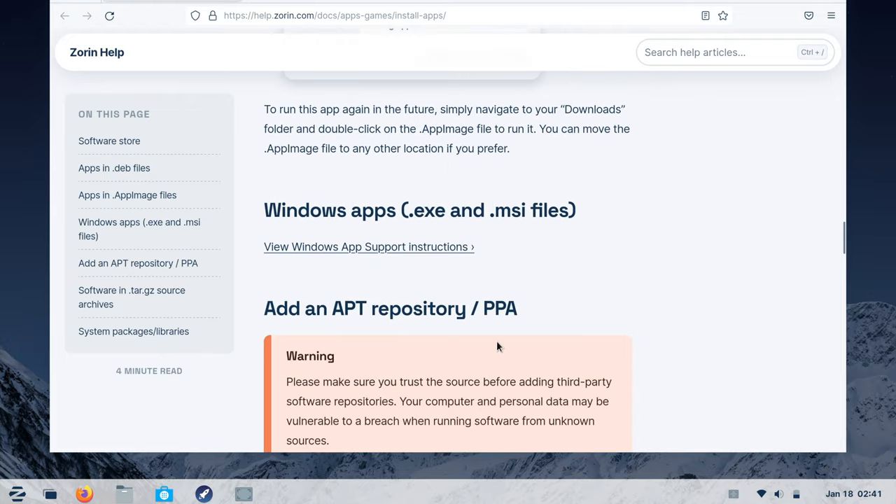
scroll("down", 3)
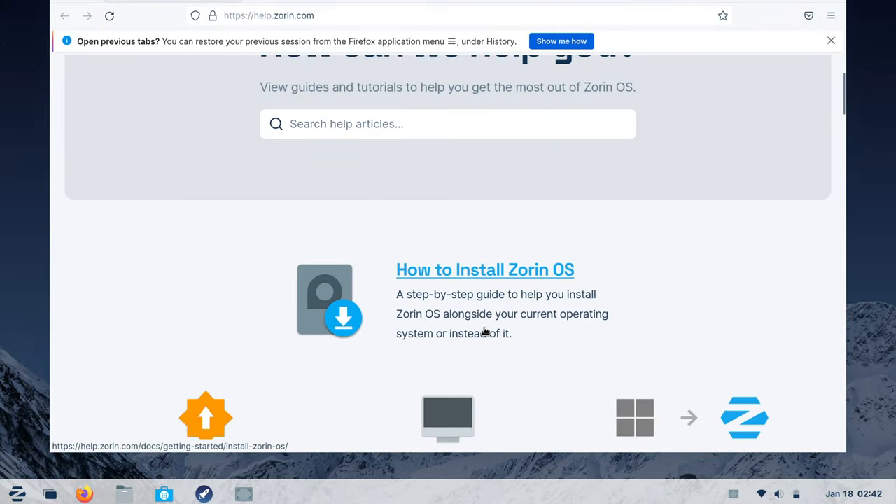
scroll("down", 3)
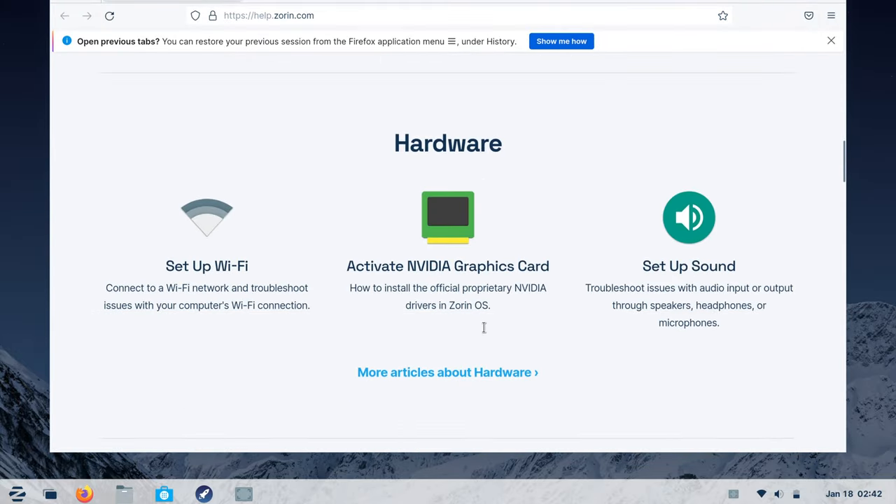
scroll("down", 3)
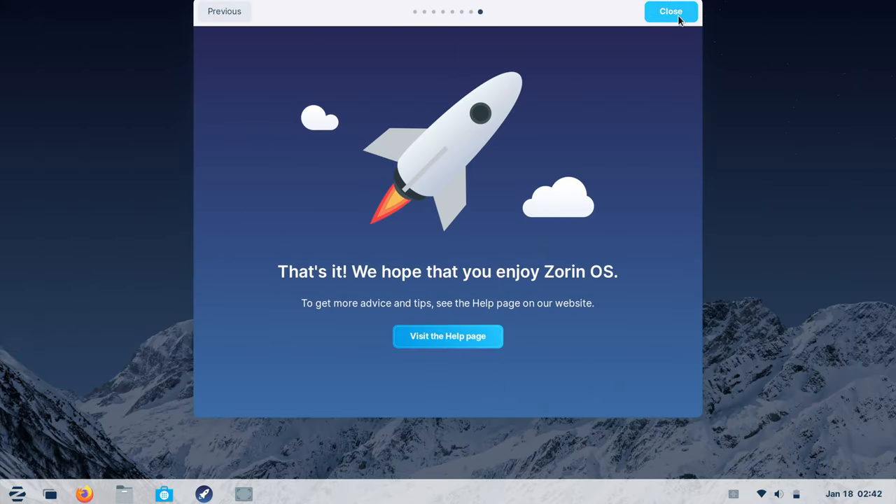
Step: Close the welcome tour from its final page, leaving the desktop clear
left_click(669, 11)
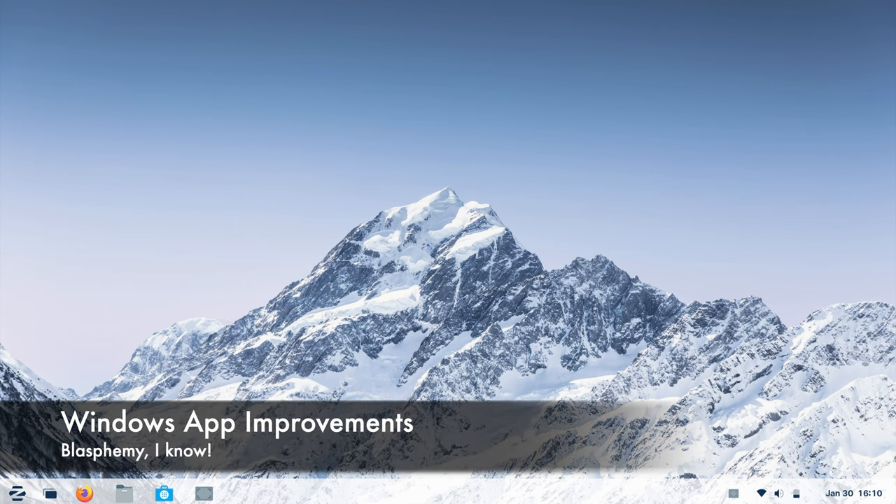
Step: Find Windows App Support from the Zorin menu and install it, authenticating with the password
left_click(17, 493)
type("window")
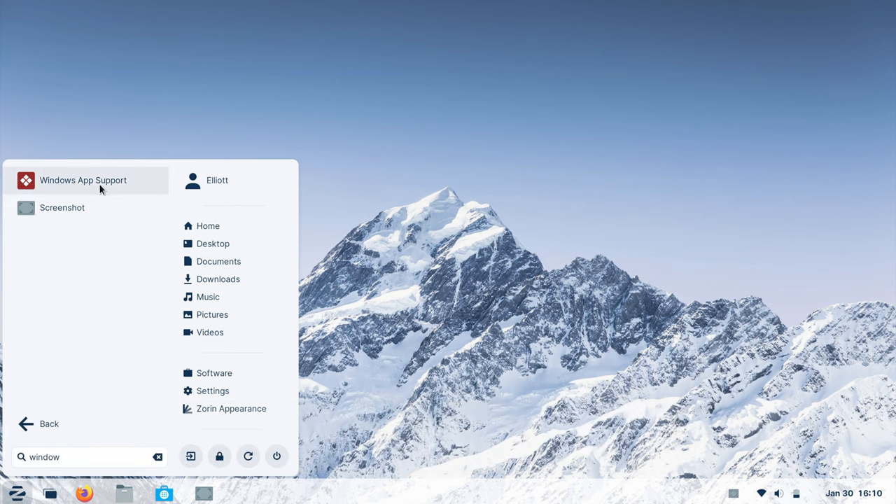
mouse_move(135, 191)
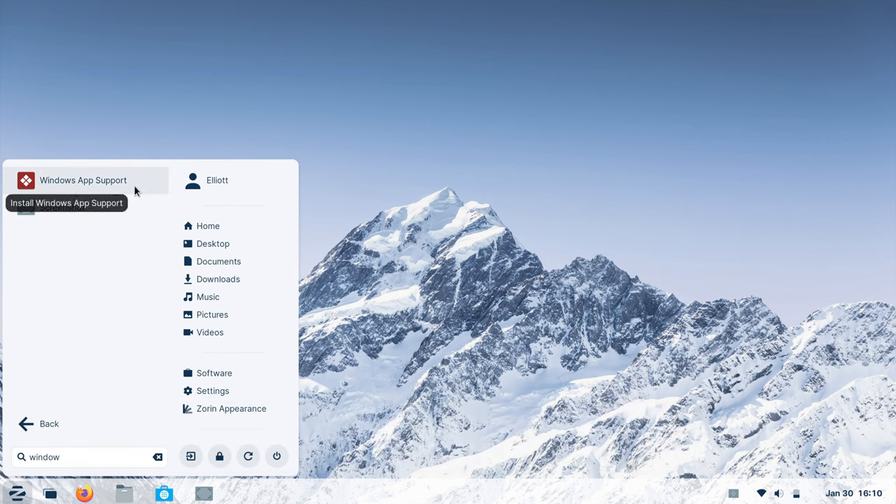
left_click(83, 180)
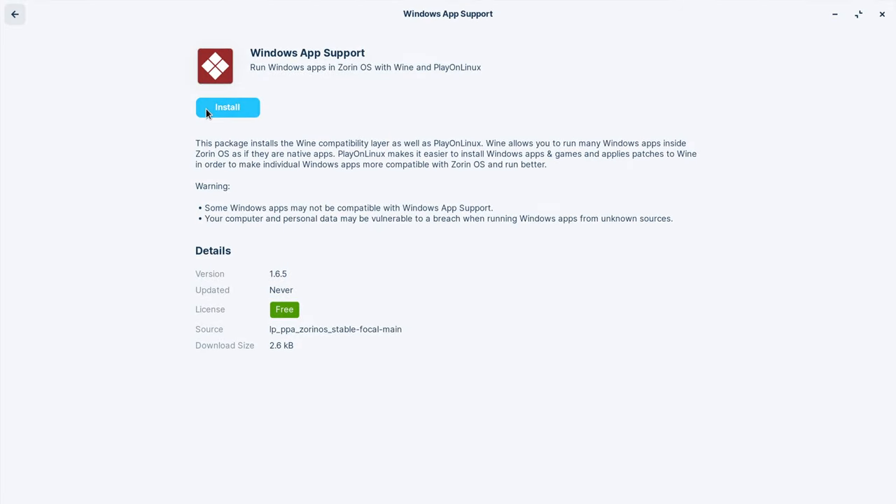
left_click(227, 106)
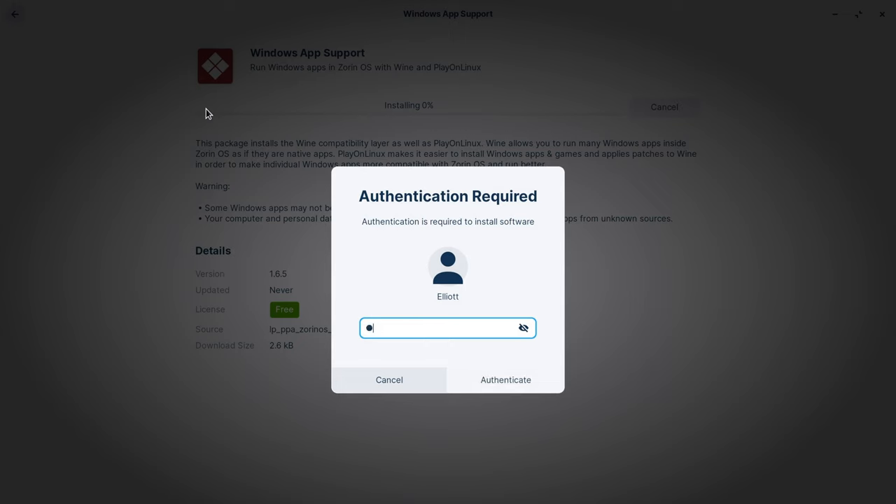
left_click(506, 380)
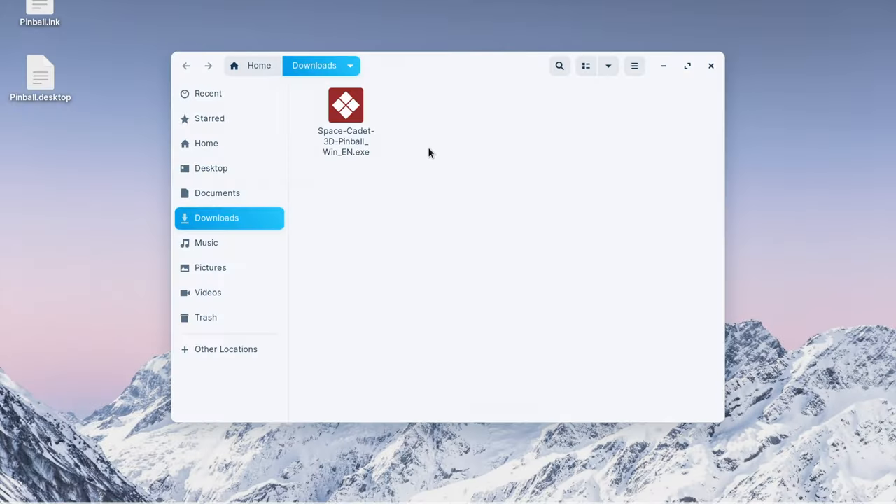
Step: Run Space-Cadet-3D-Pinball_Win_EN.exe, install the prompted Windows App Support, and check the menu's Windows Apps category
double_click(345, 106)
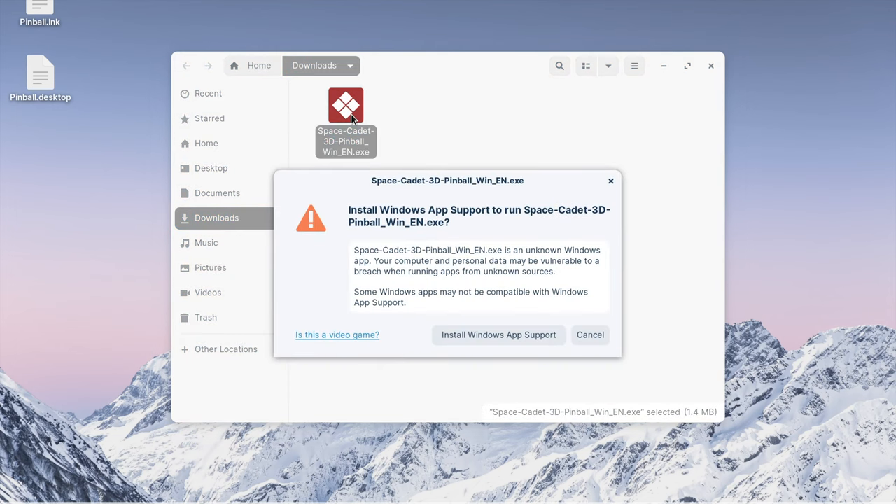
mouse_move(343, 283)
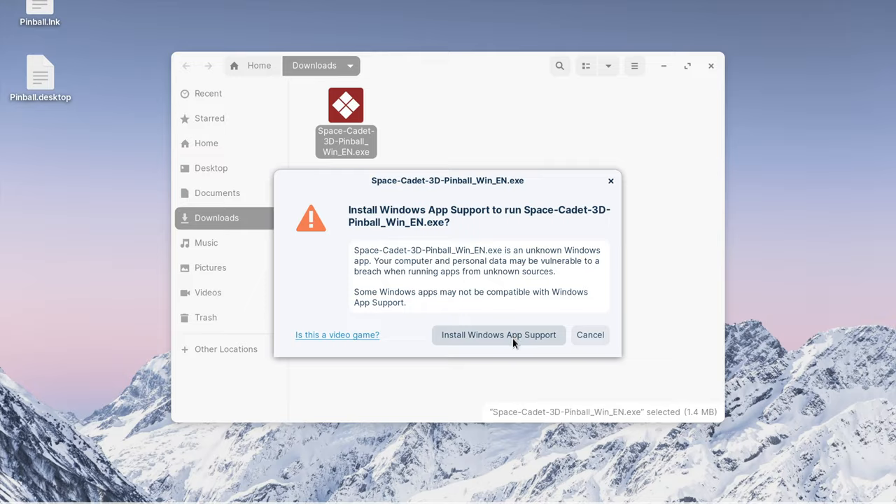
left_click(499, 334)
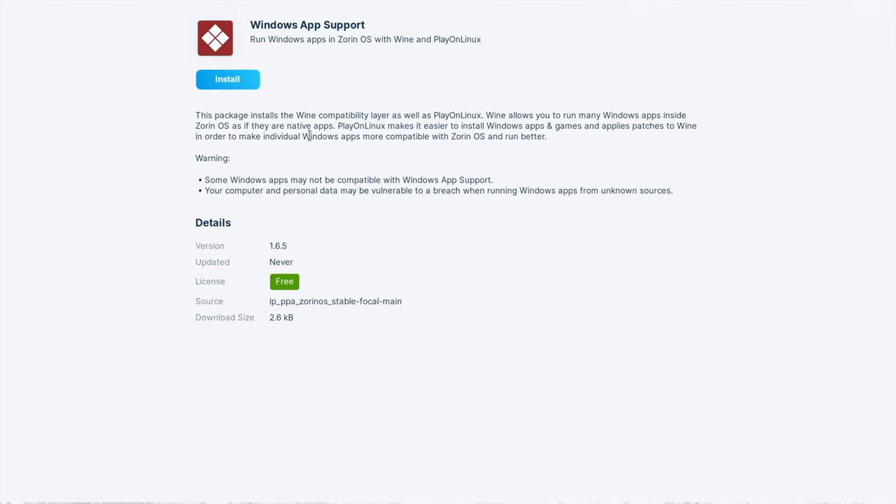
left_click(227, 79)
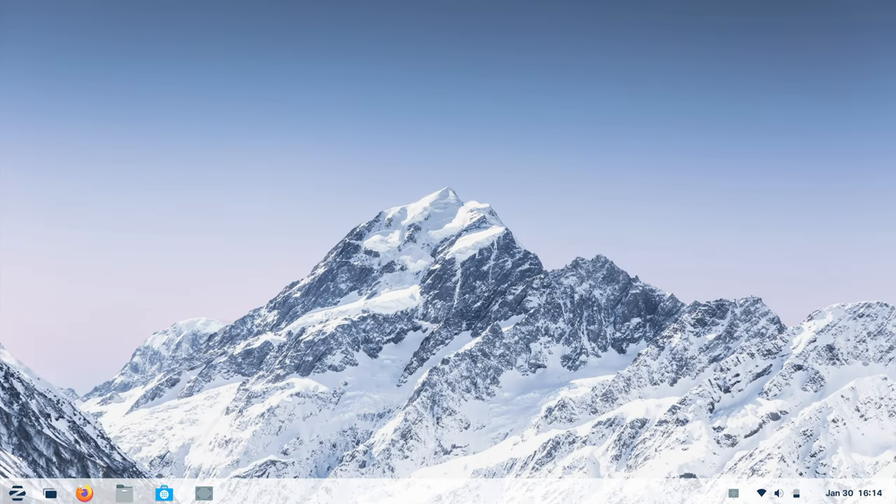
left_click(17, 493)
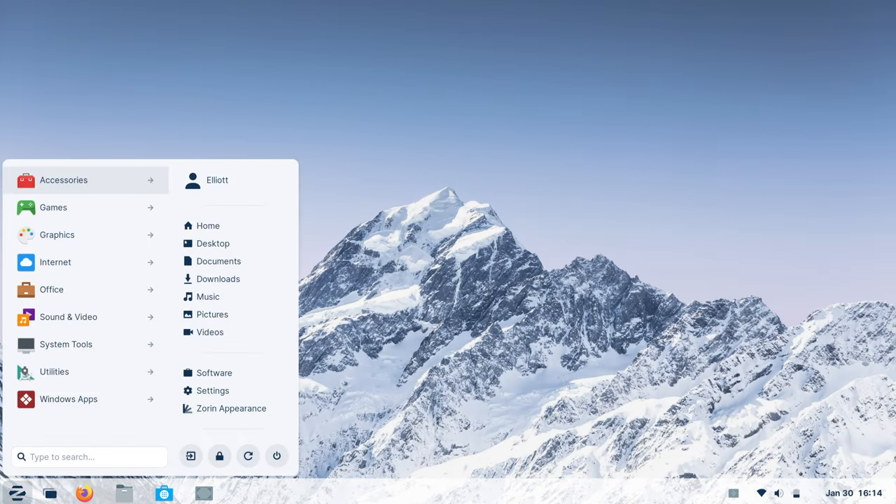
mouse_move(68, 399)
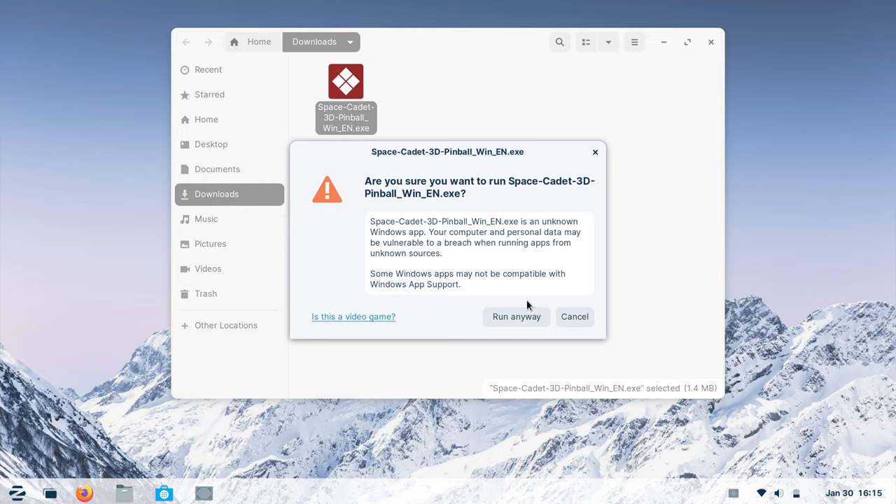
Step: Run the unknown pinball Windows app anyway and launch the installer again from Downloads
left_click(516, 317)
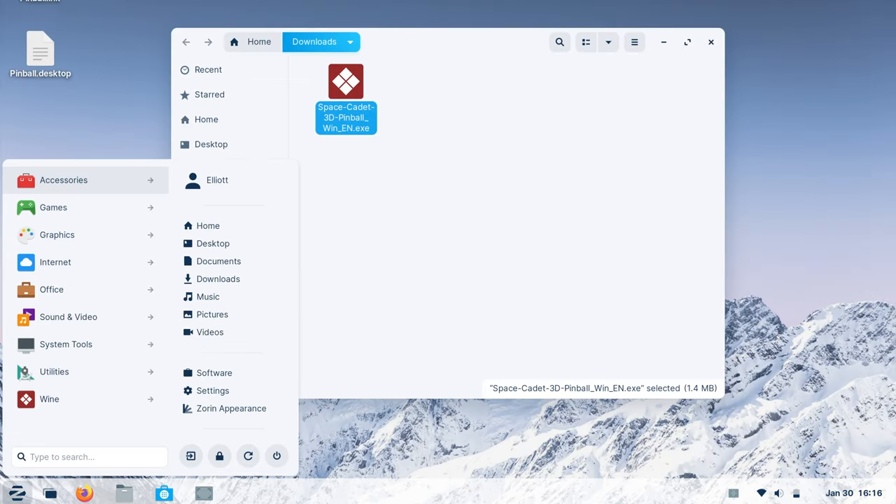
left_click(49, 399)
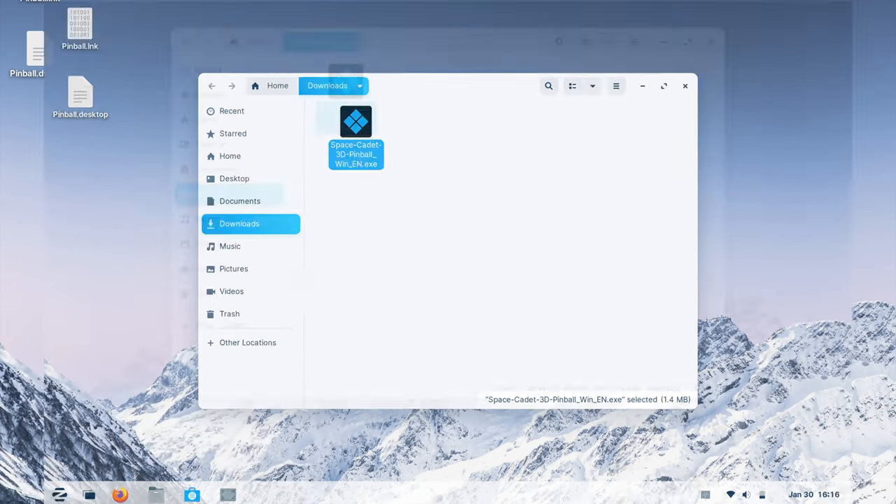
double_click(356, 133)
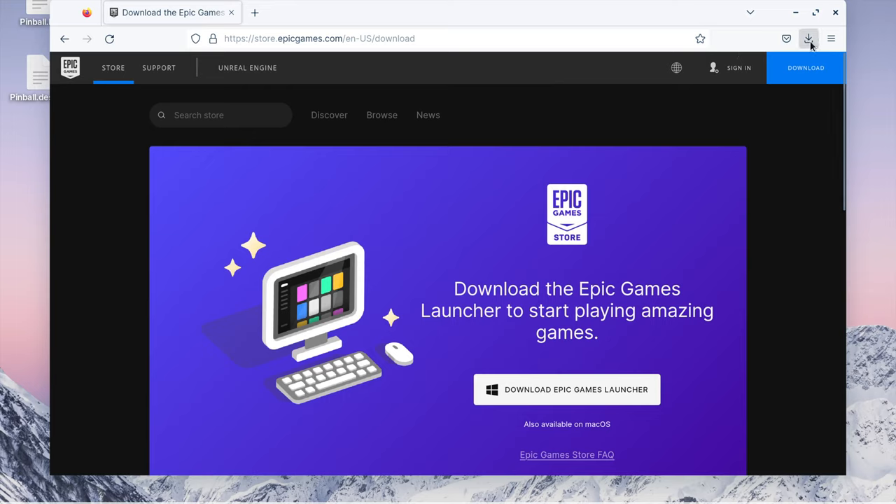
Step: Open the downloaded EpicInstaller-14.2.1.msi and choose to get Heroic Games Launcher from Software
left_click(808, 39)
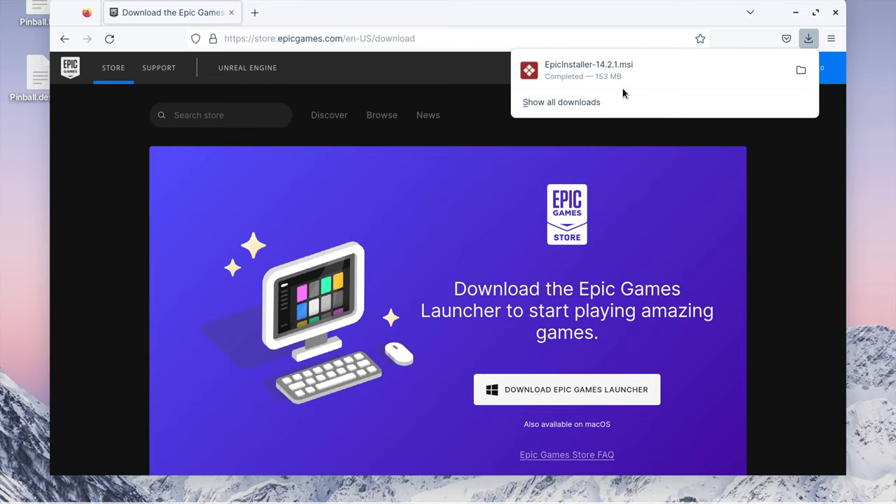
left_click(810, 40)
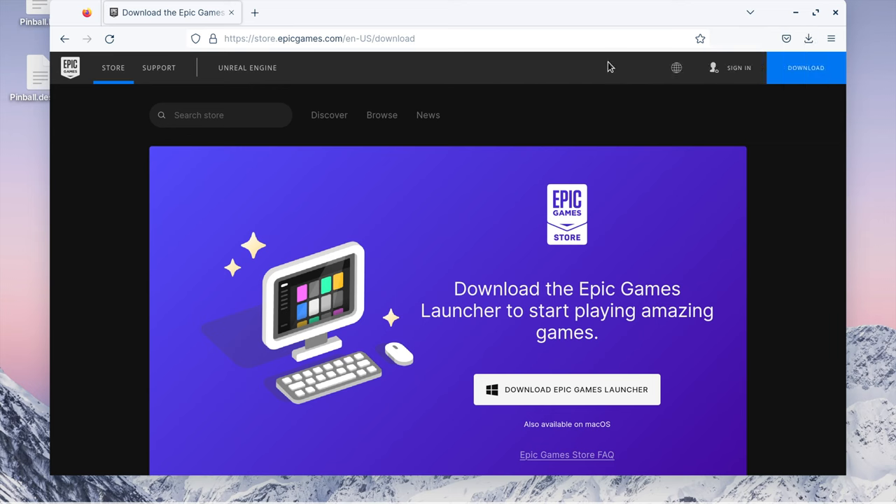
left_click(566, 389)
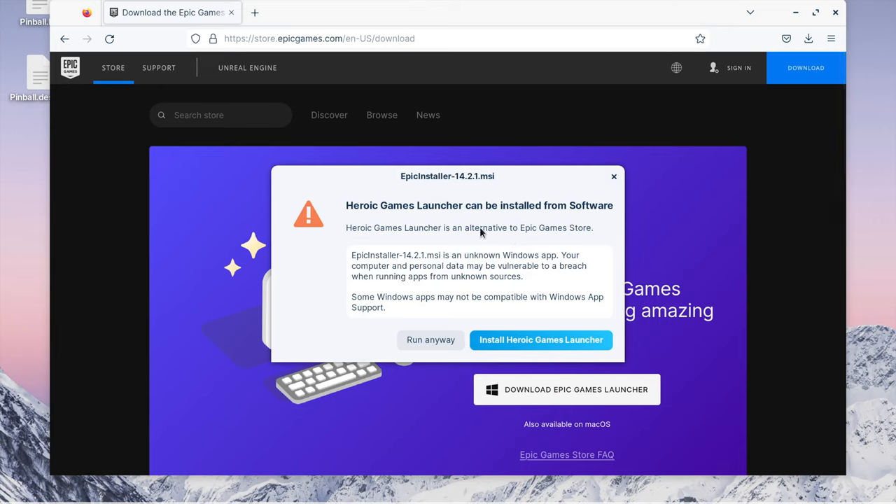
mouse_move(507, 231)
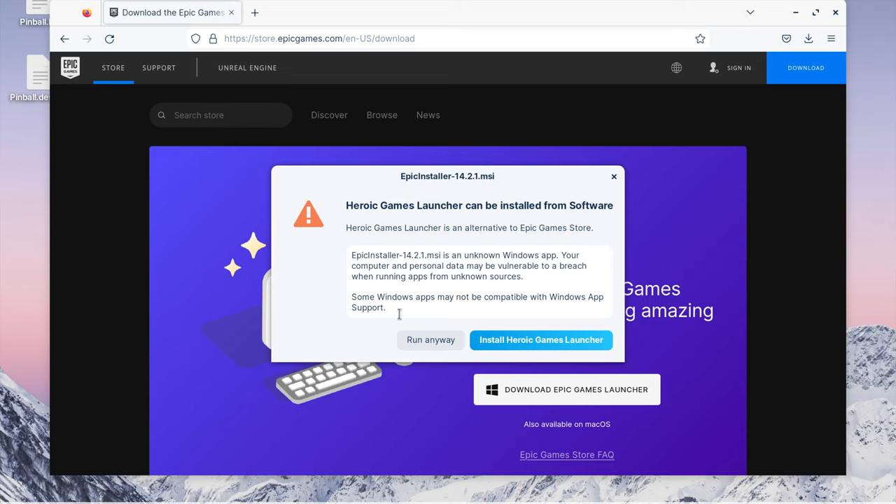
mouse_move(528, 314)
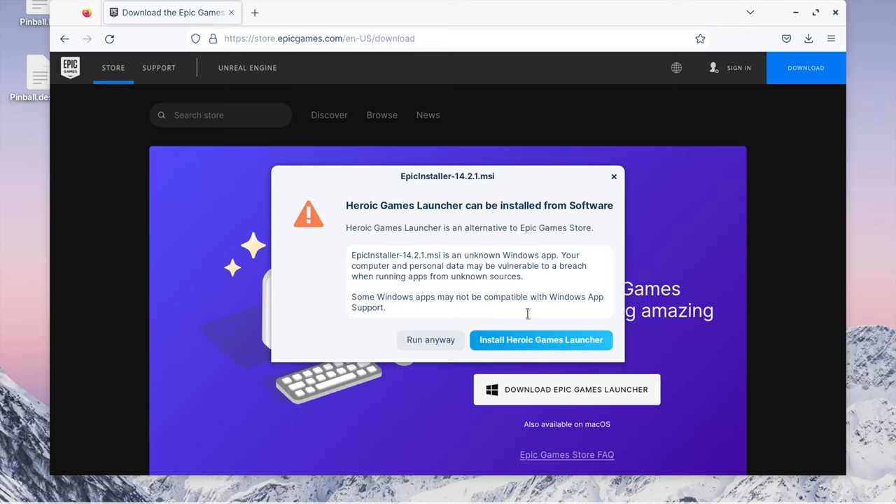
mouse_move(541, 340)
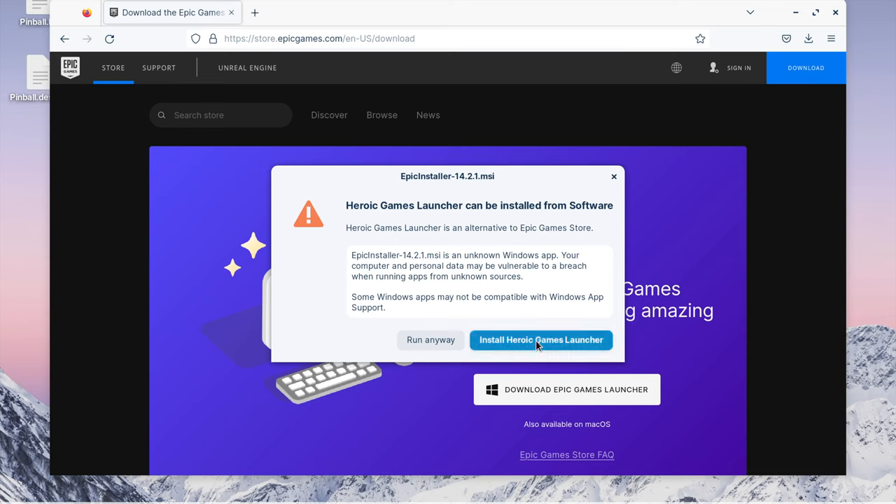
left_click(541, 340)
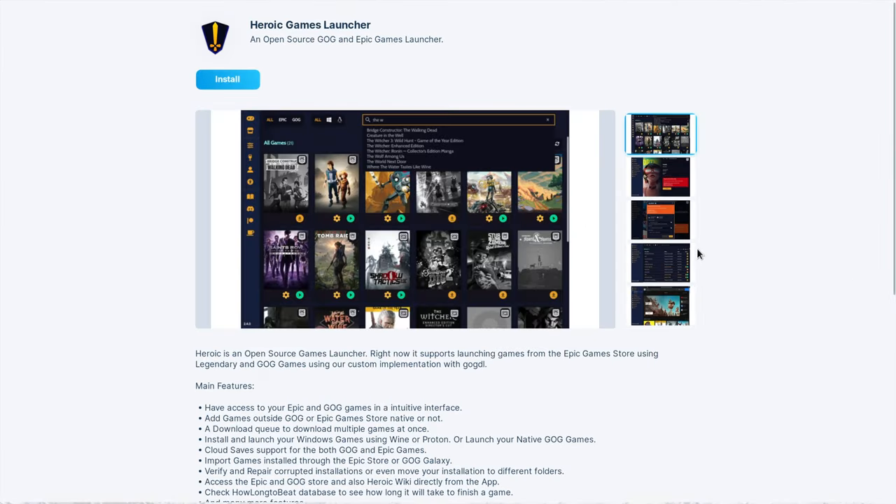
mouse_move(369, 65)
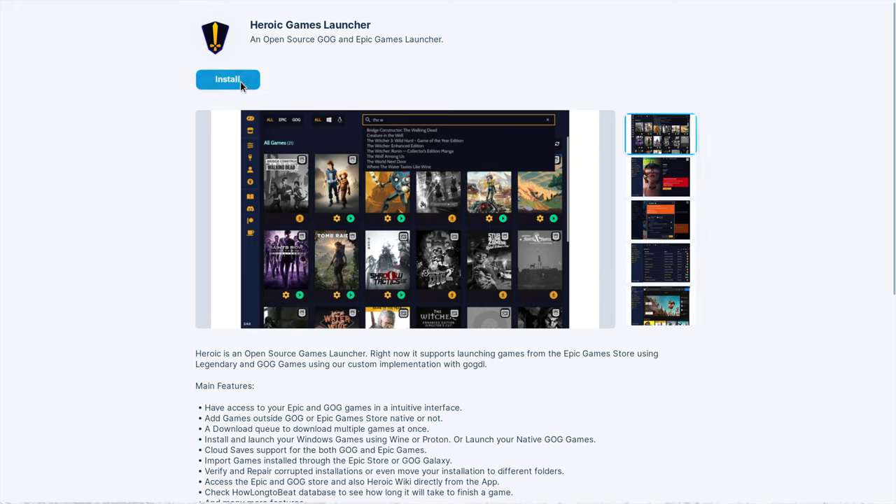
Step: Install Heroic Games Launcher, then view the blog's Microsoft-font alternatives section
left_click(227, 78)
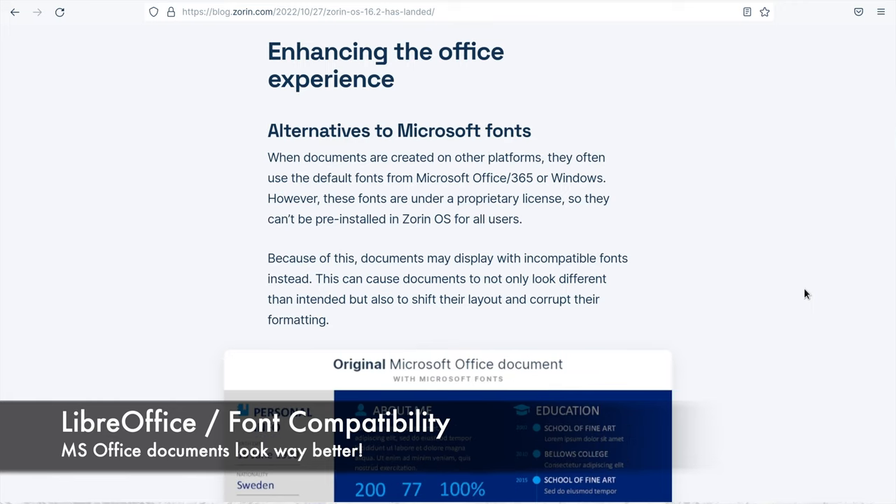
scroll("down", 3)
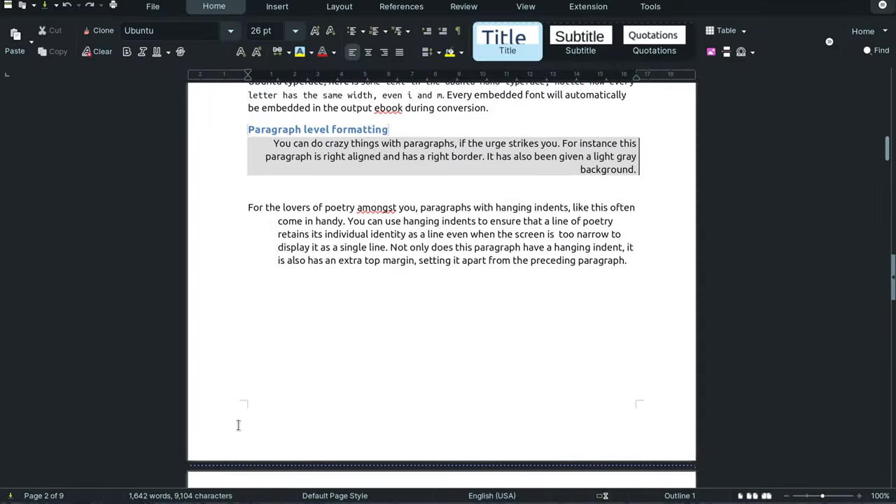
scroll("down", 3)
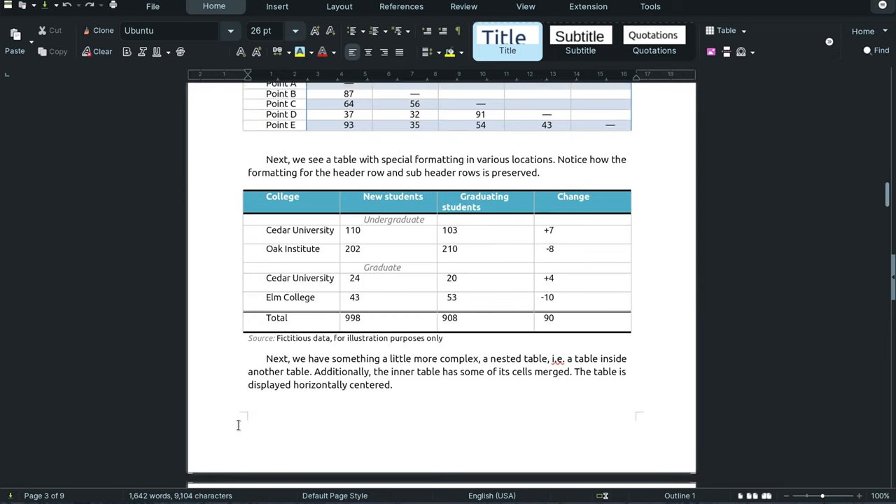
scroll("down", 3)
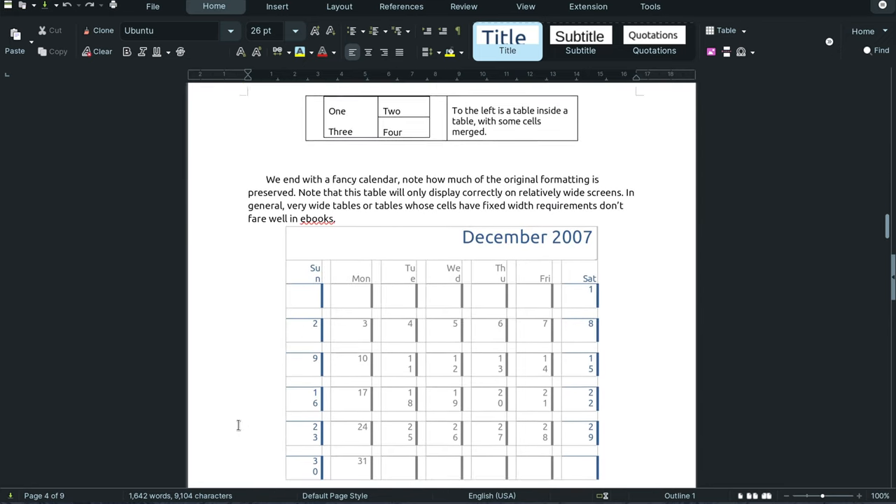
scroll("down", 3)
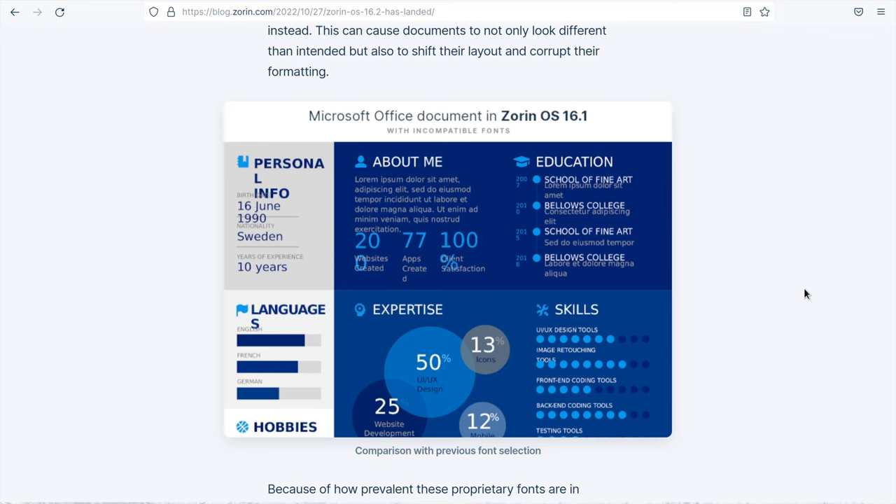
Step: Scroll the 16.2 blog post past the fonts comparison images
scroll("down", 3)
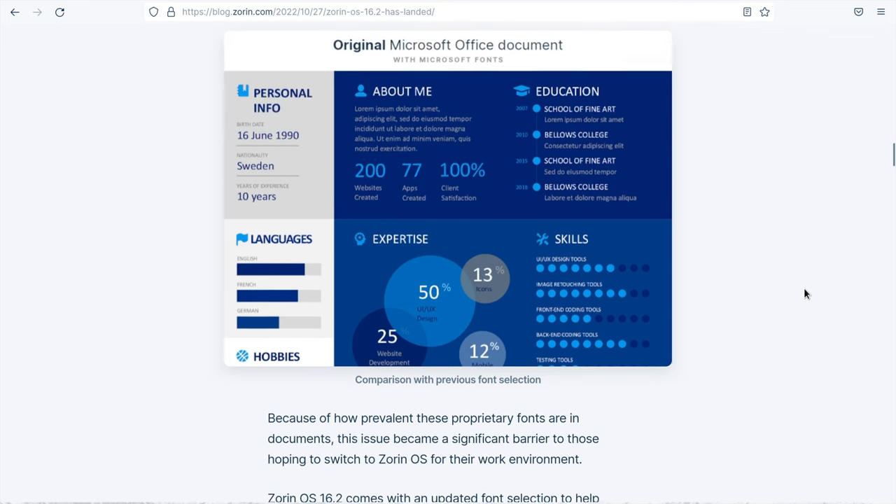
scroll("down", 3)
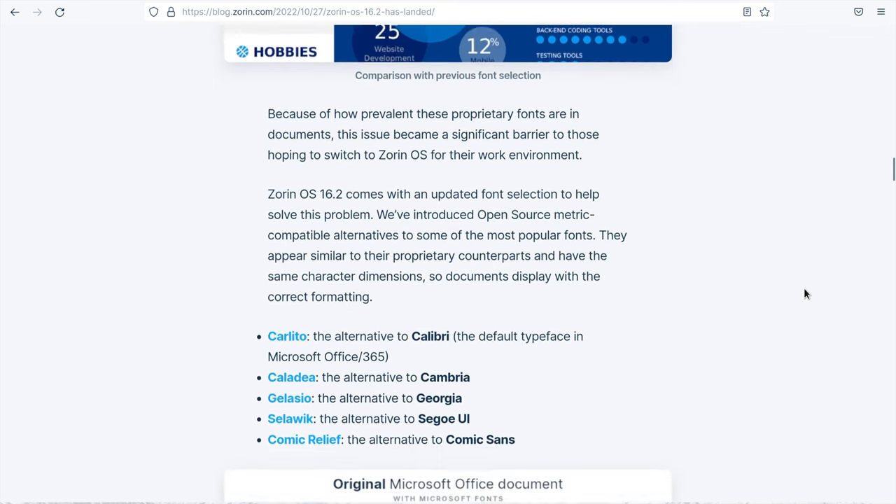
scroll("down", 3)
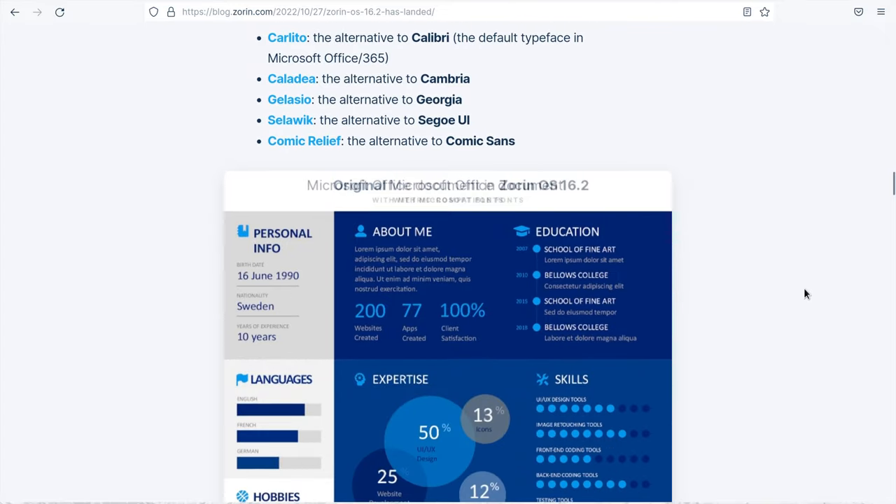
scroll("down", 3)
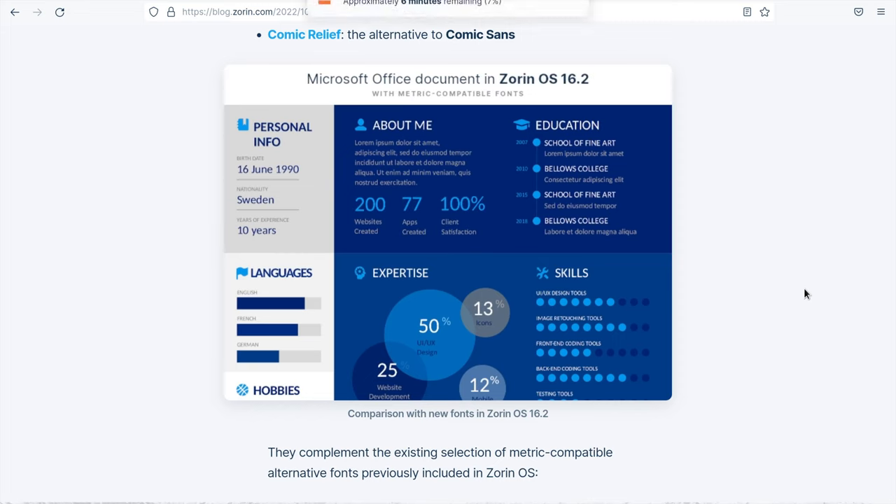
scroll("down", 3)
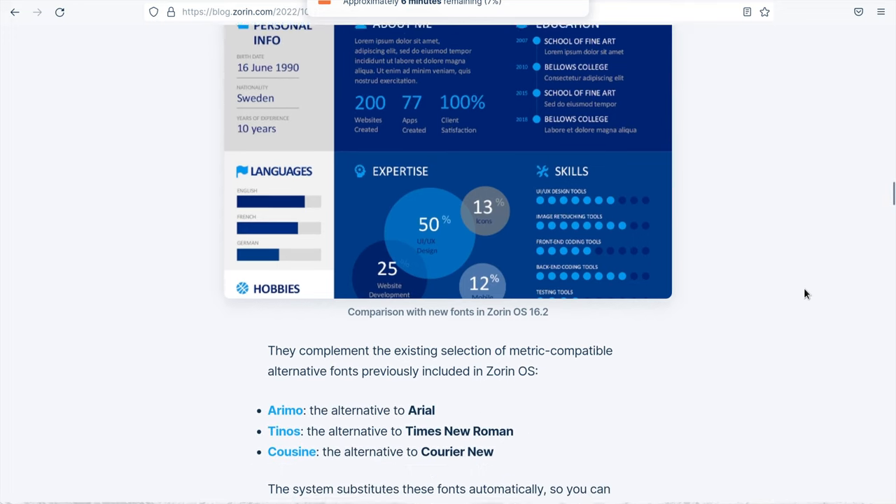
scroll("down", 3)
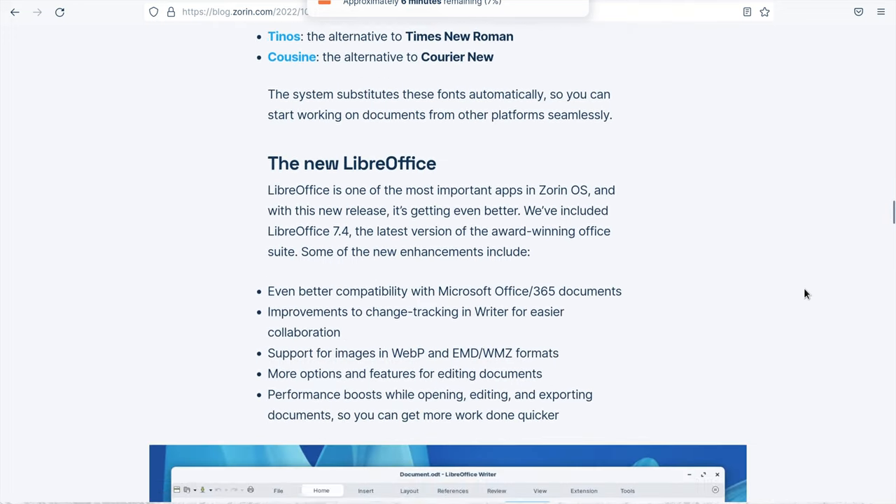
Step: Bring 'The new LibreOffice' section and its Writer screenshot into view
scroll("down", 3)
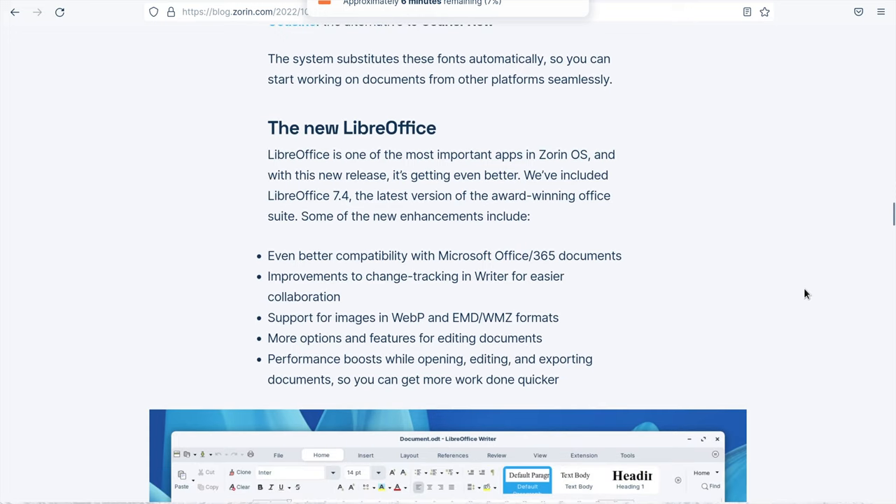
scroll("down", 3)
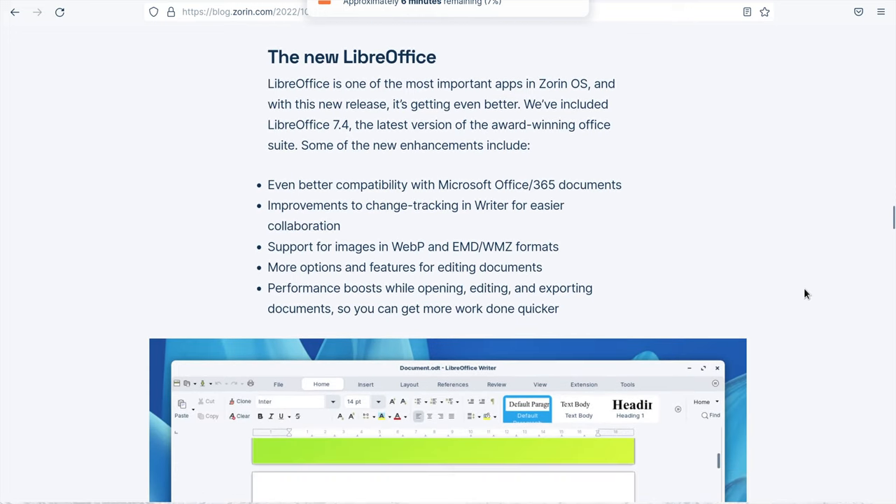
scroll("down", 3)
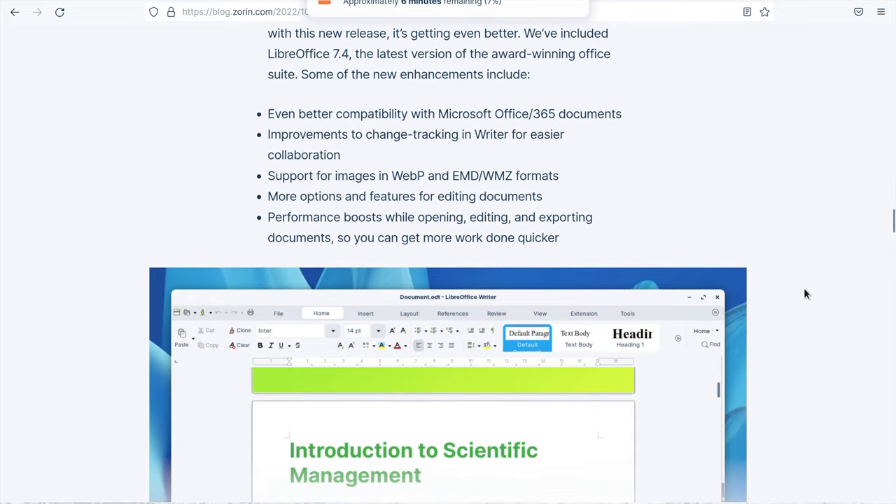
scroll("down", 3)
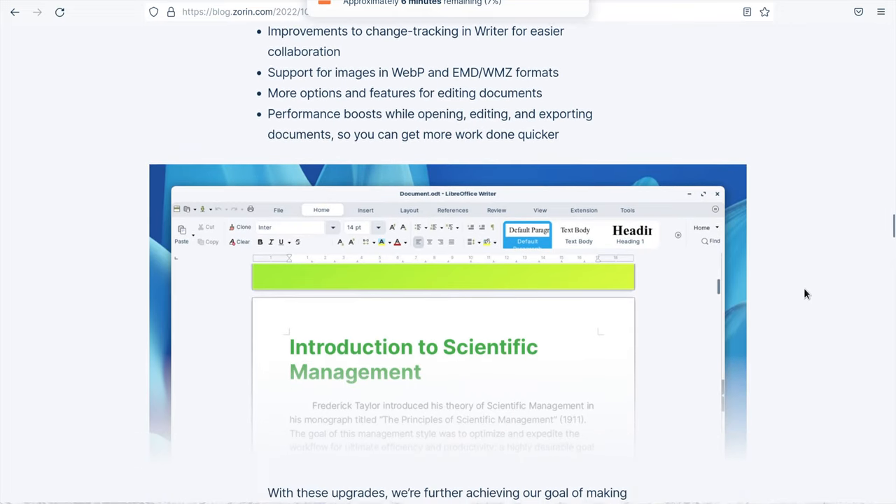
scroll("down", 3)
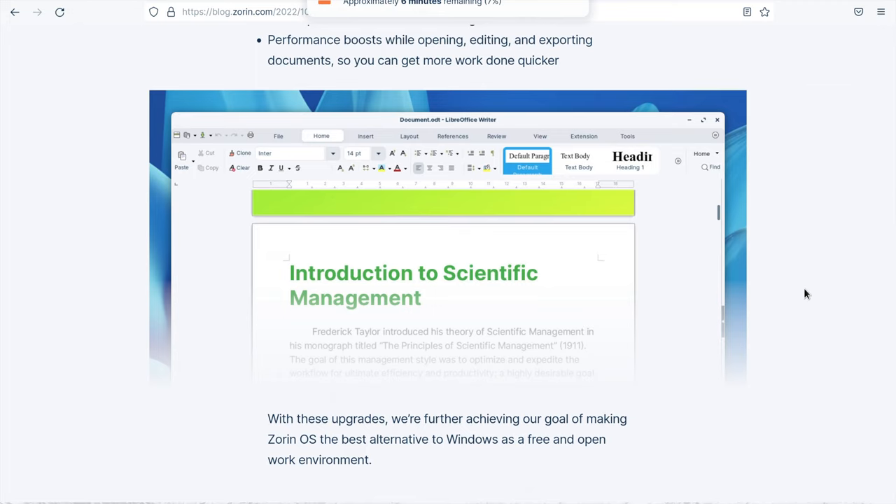
scroll("down", 3)
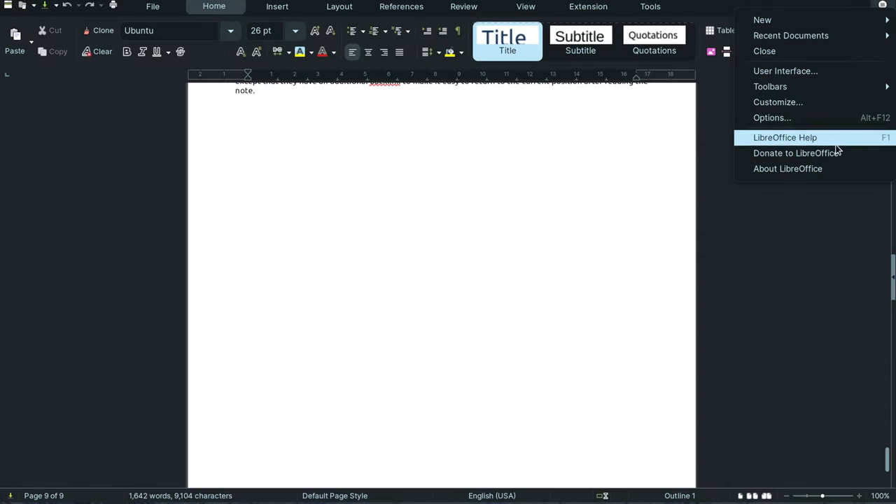
Step: Bring up the About LibreOffice dialog showing version 7.4.3.2 Community on Linux
left_click(787, 168)
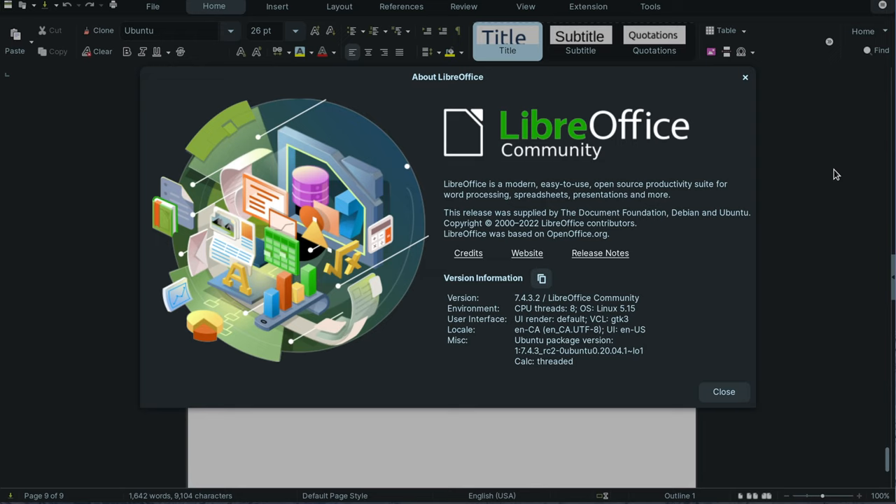
mouse_move(706, 181)
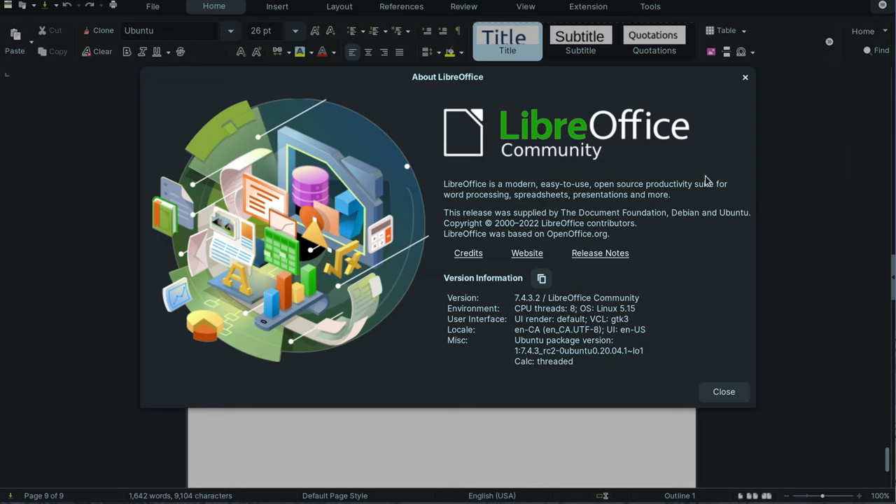
mouse_move(544, 331)
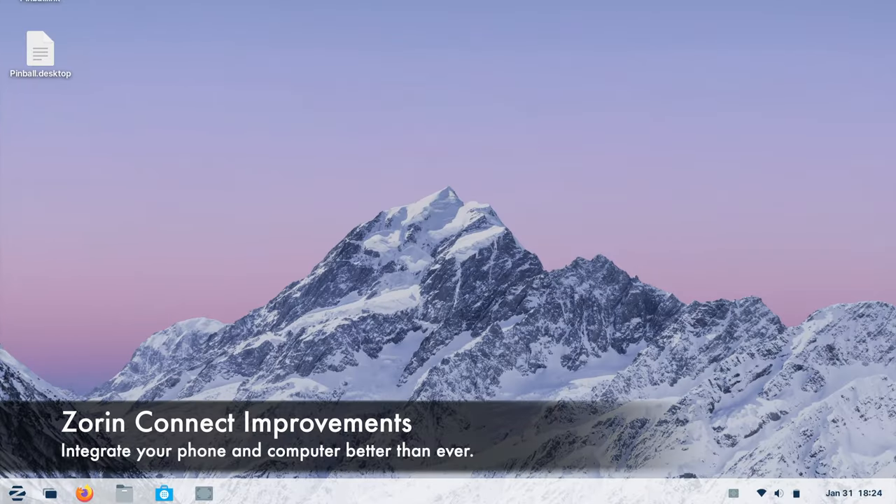
Step: Launch Zorin Connect from the app menu and enter the connected iPhone's settings
left_click(17, 493)
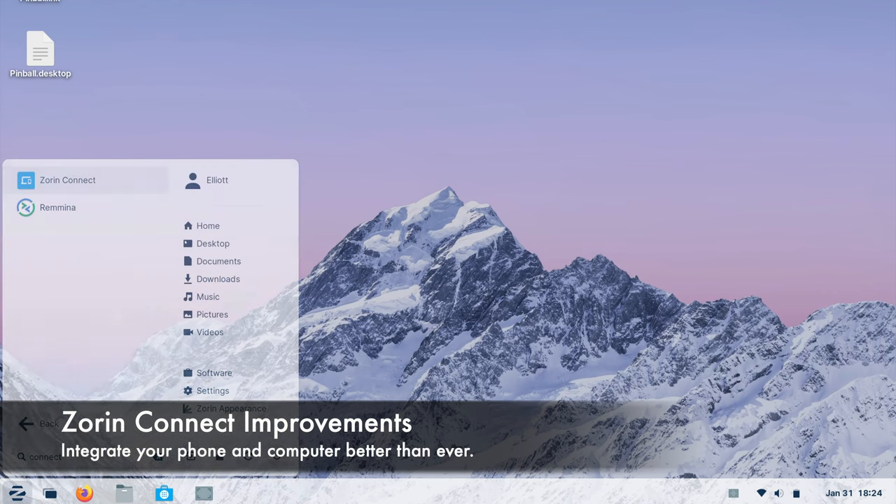
left_click(67, 179)
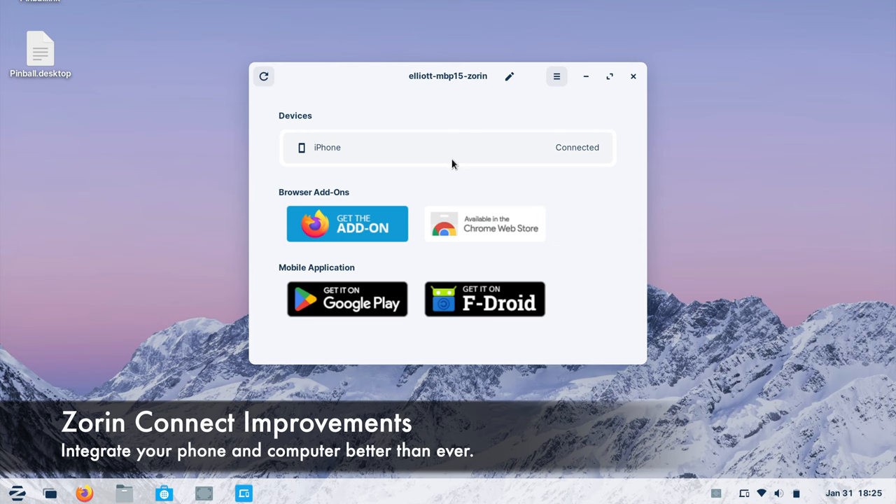
left_click(448, 147)
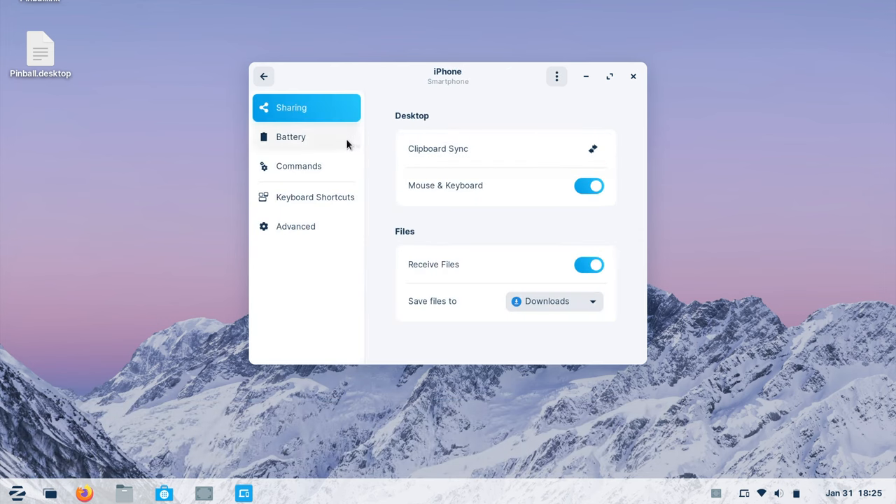
Step: Look through the iPhone's battery notification and keyboard shortcut settings pages
left_click(291, 137)
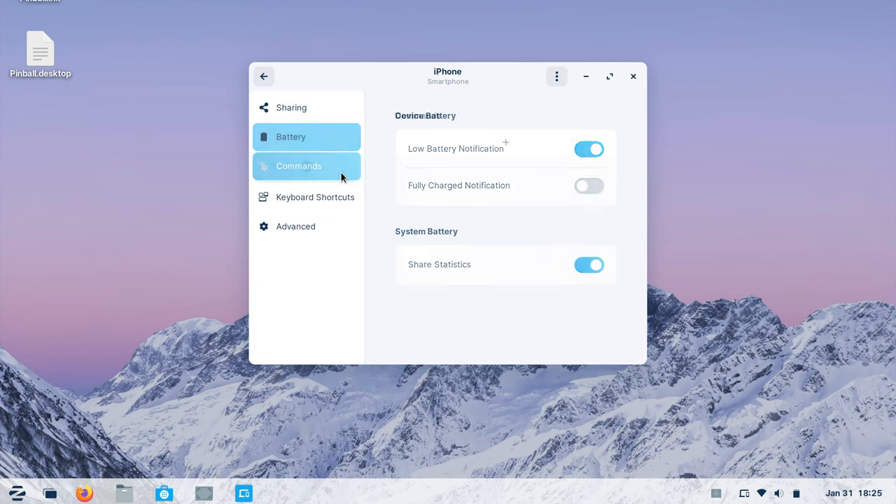
left_click(317, 196)
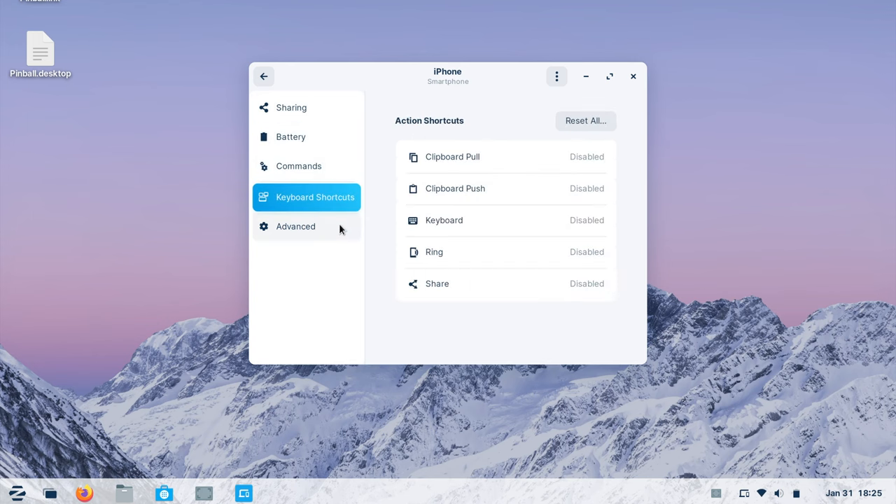
Step: Show the phone's plugin list, then find and launch KDE Connect on the iPhone
left_click(296, 227)
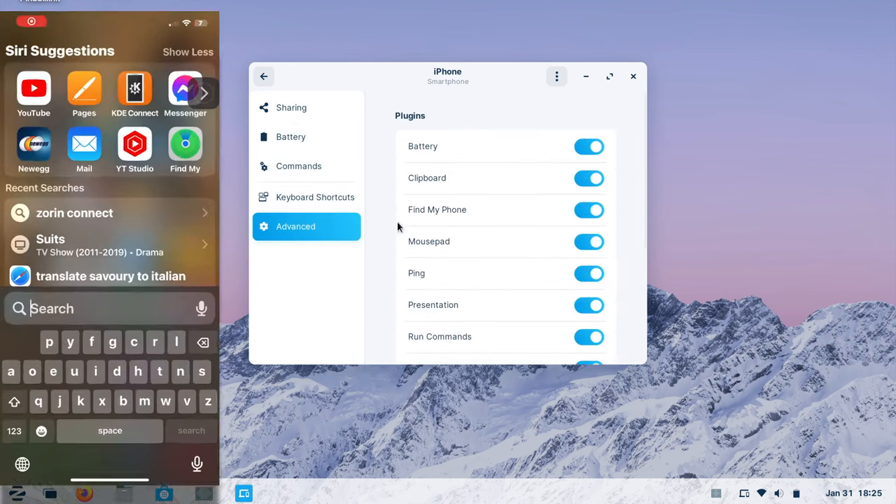
type("KDE Connect")
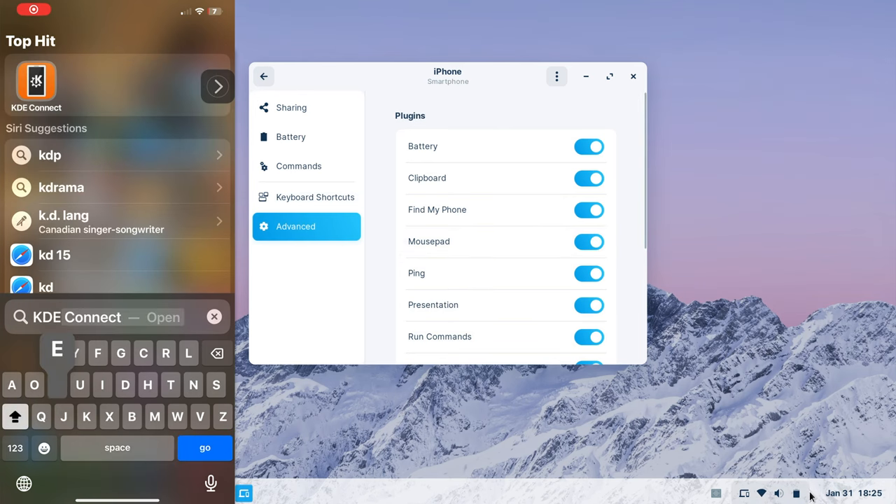
left_click(779, 493)
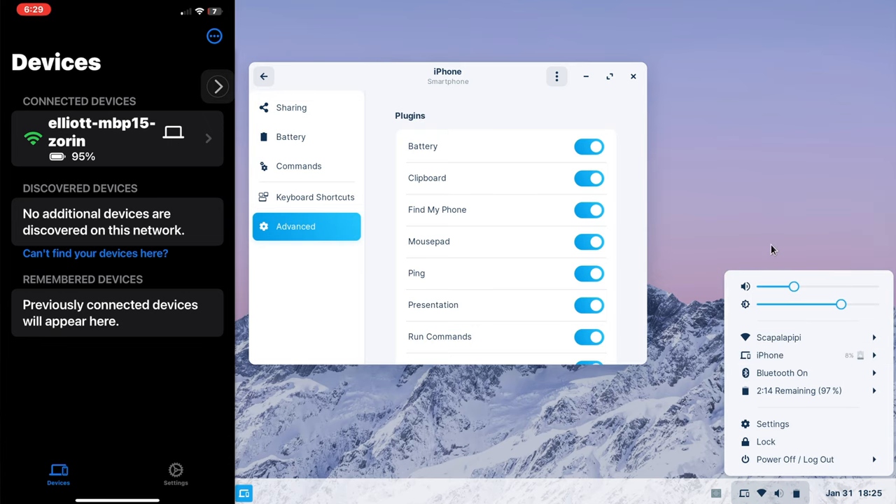
mouse_move(631, 95)
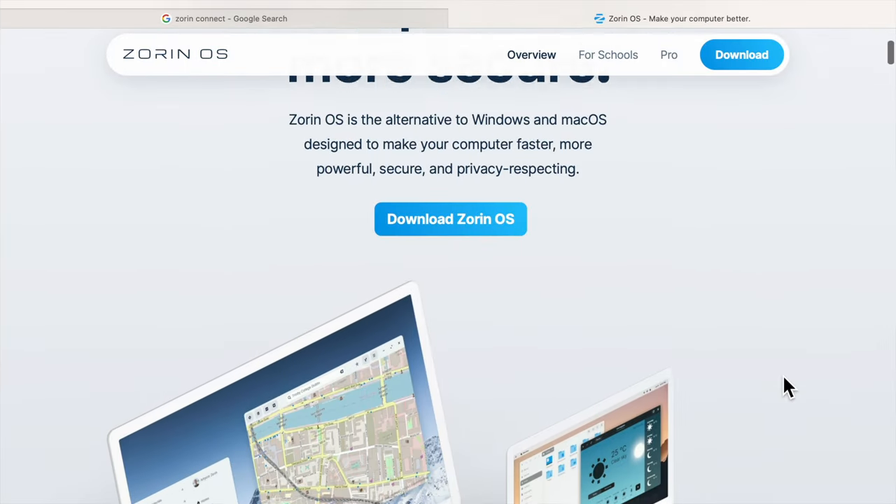
Step: Scroll the Zorin OS homepage down through the 'A world of incredible Apps' section
scroll("down", 3)
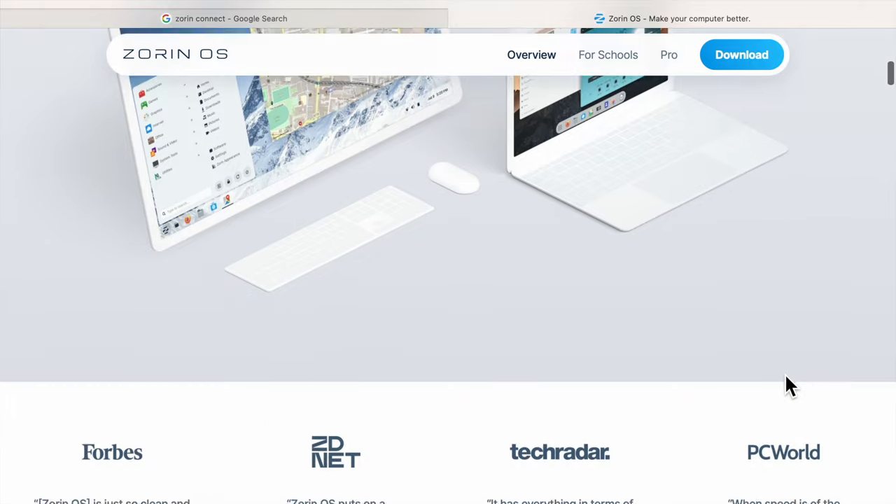
scroll("down", 3)
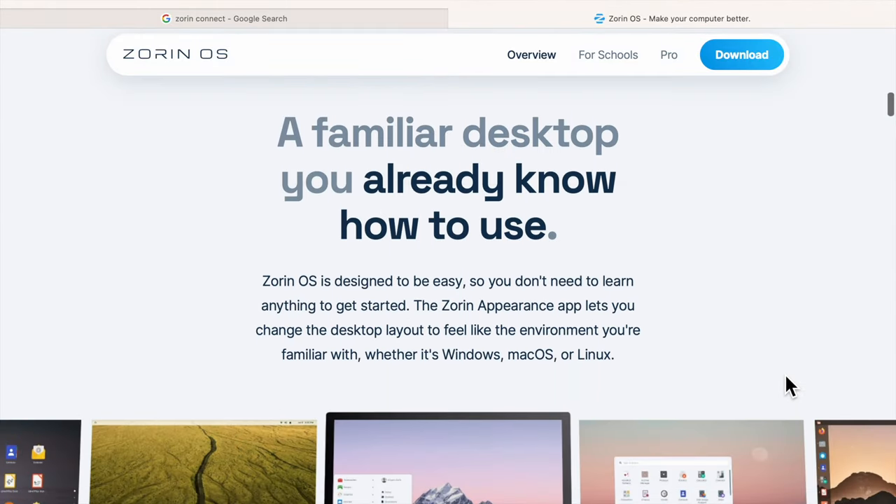
scroll("down", 3)
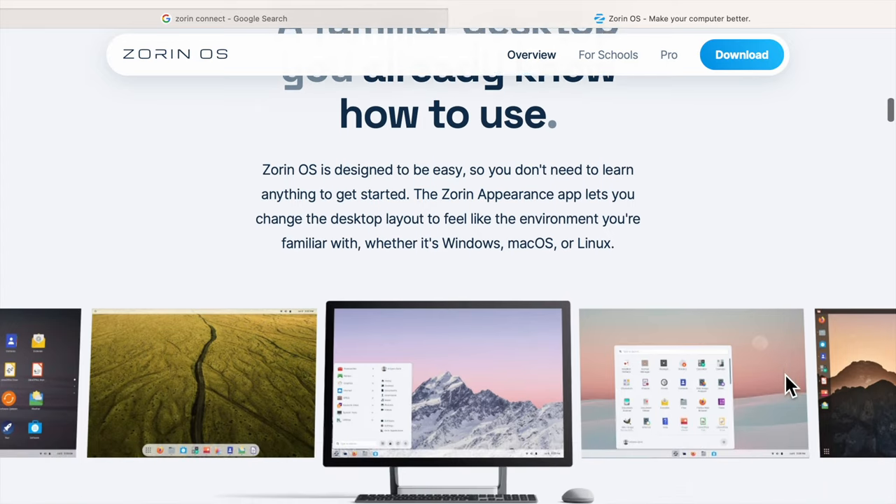
scroll("down", 3)
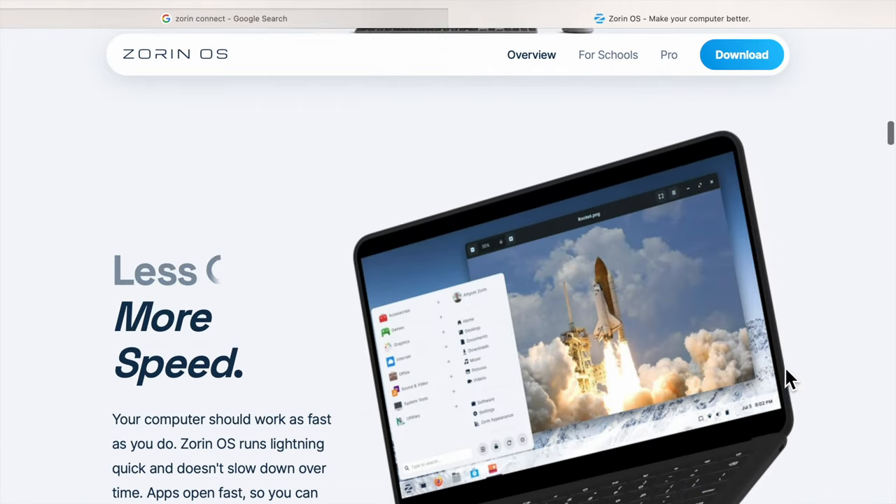
scroll("down", 3)
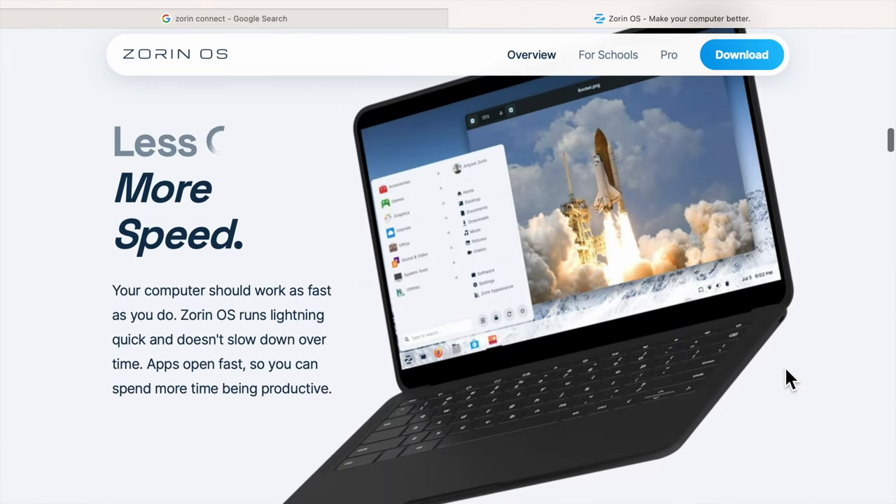
scroll("down", 3)
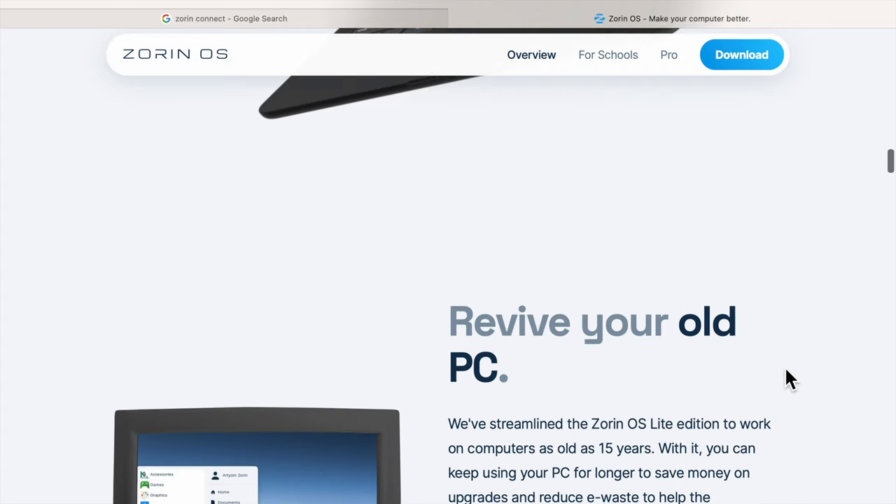
scroll("down", 3)
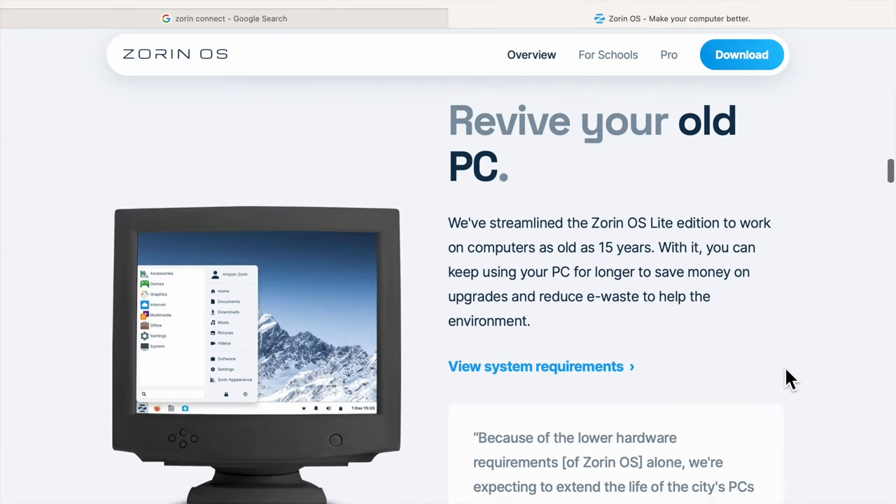
scroll("down", 3)
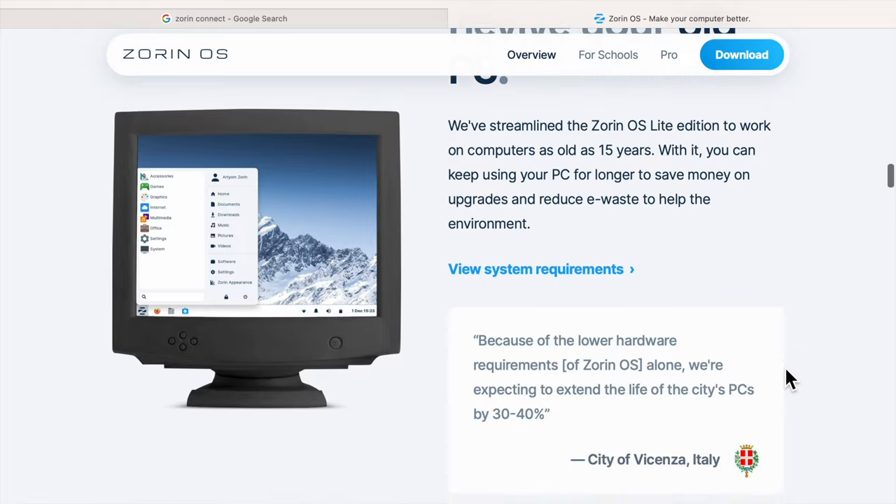
scroll("down", 3)
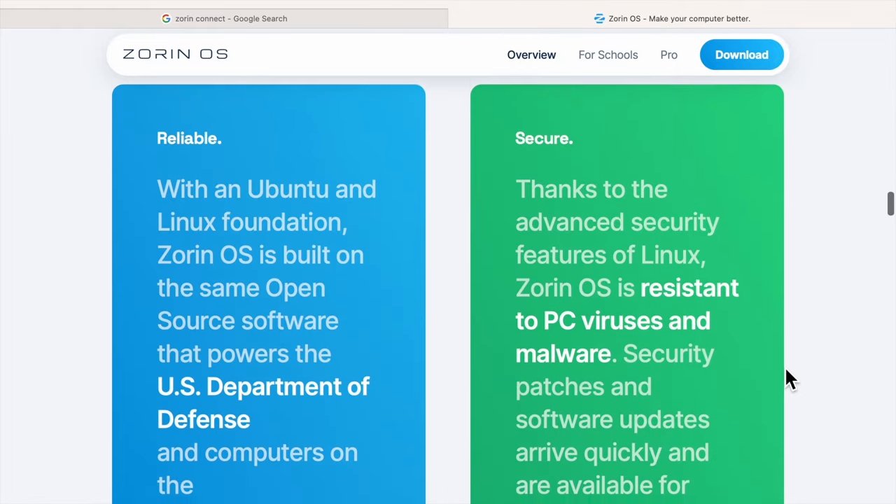
Step: Continue down to the 'Ready. Set. Game!' section listing supported game stores
scroll("down", 3)
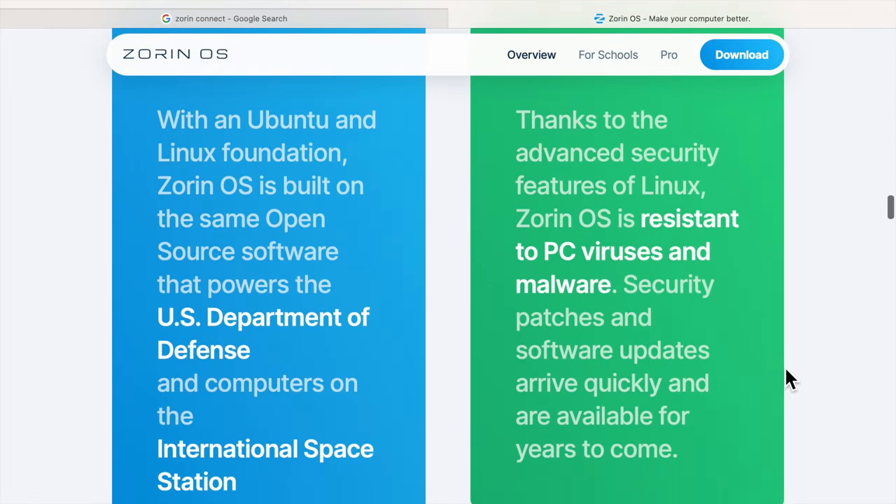
scroll("down", 3)
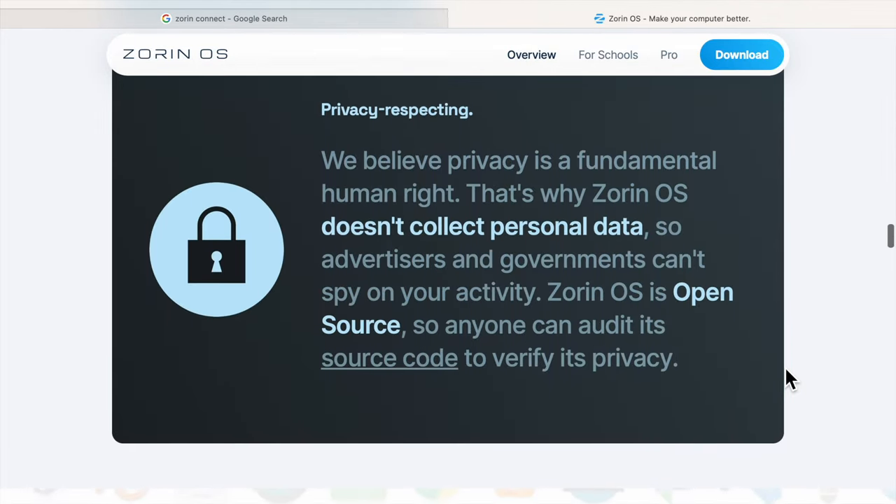
scroll("down", 3)
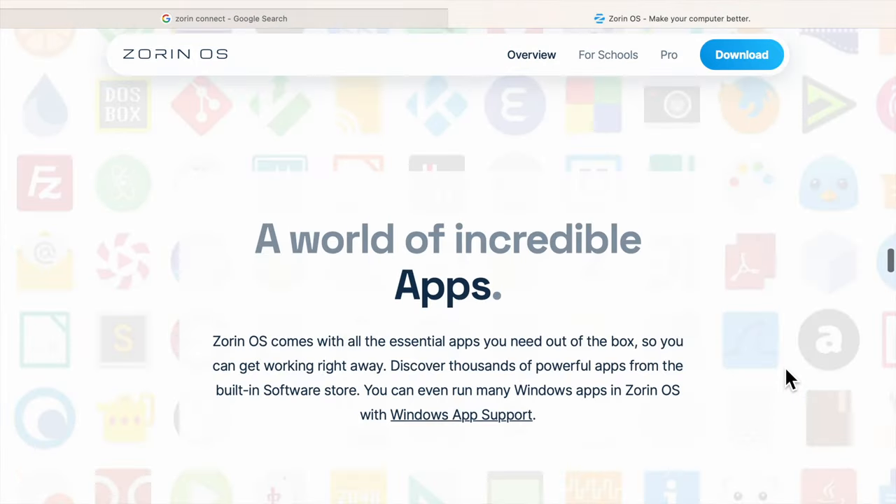
scroll("down", 3)
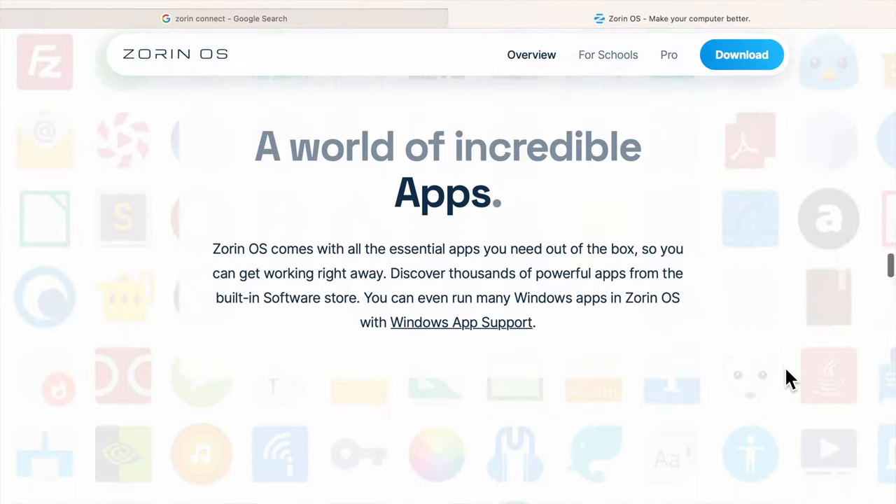
scroll("down", 3)
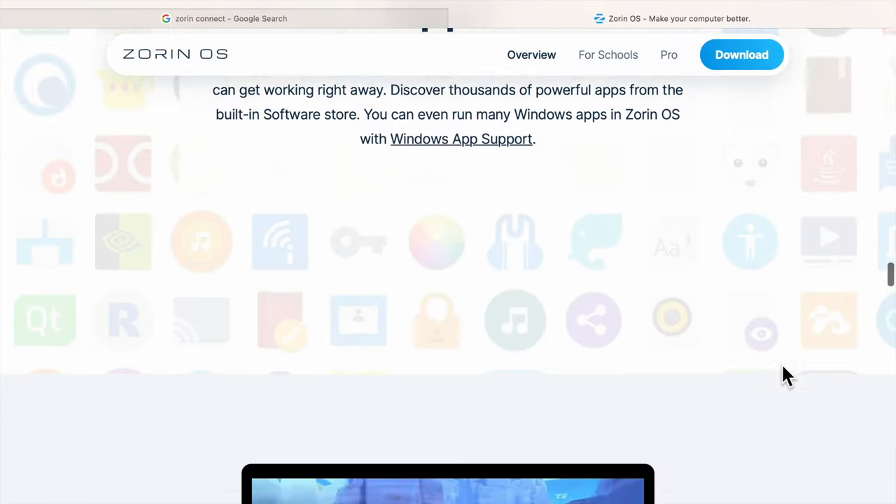
scroll("down", 3)
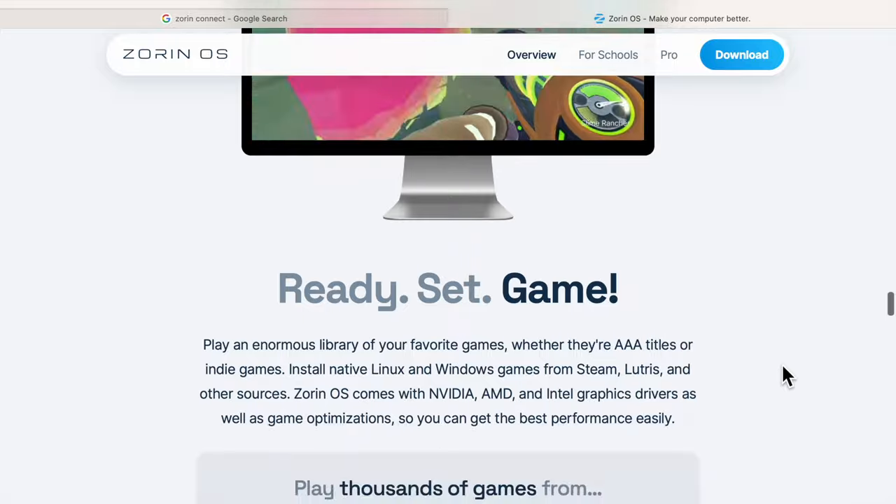
scroll("down", 3)
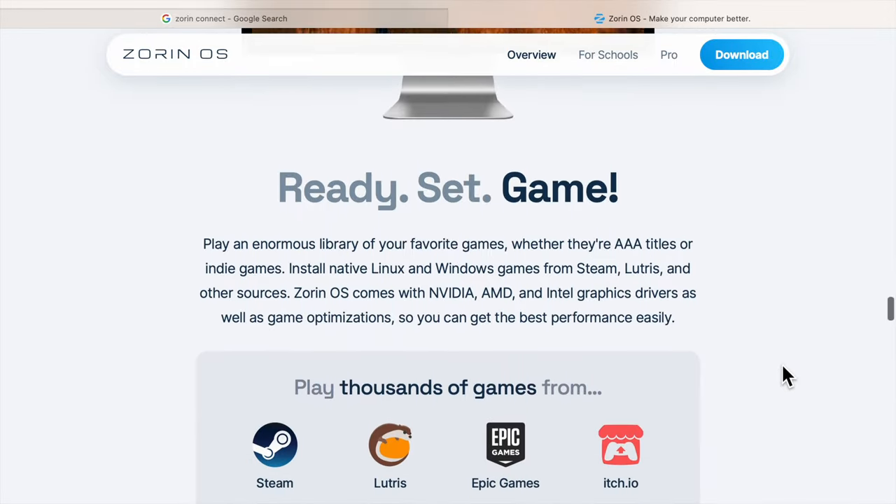
scroll("down", 3)
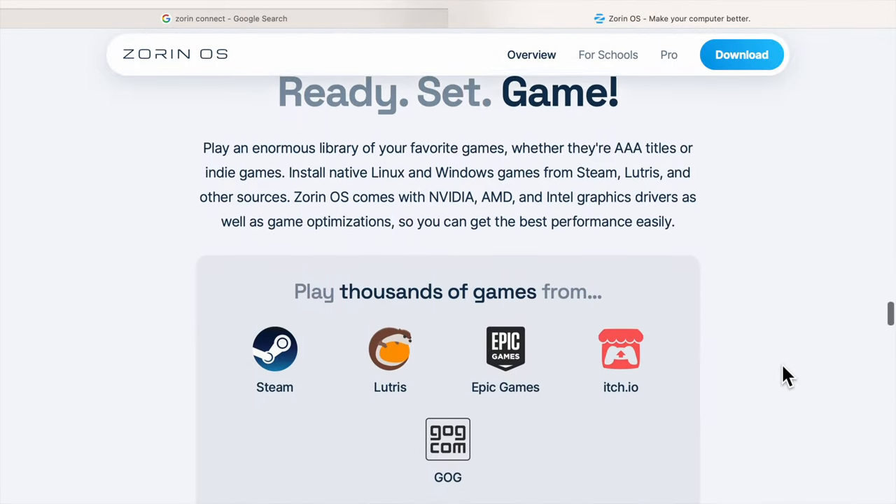
Step: Reach the Zorin Connect carousel and advance its slides to music and video playback control
scroll("down", 3)
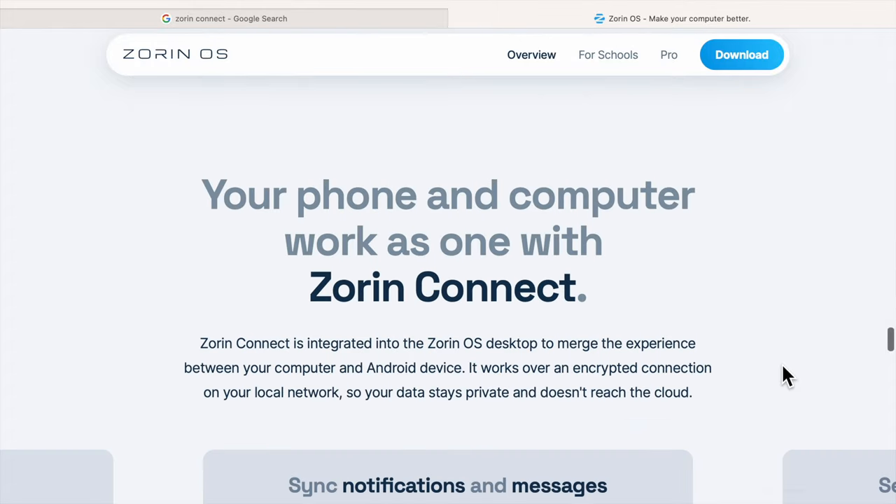
scroll("down", 3)
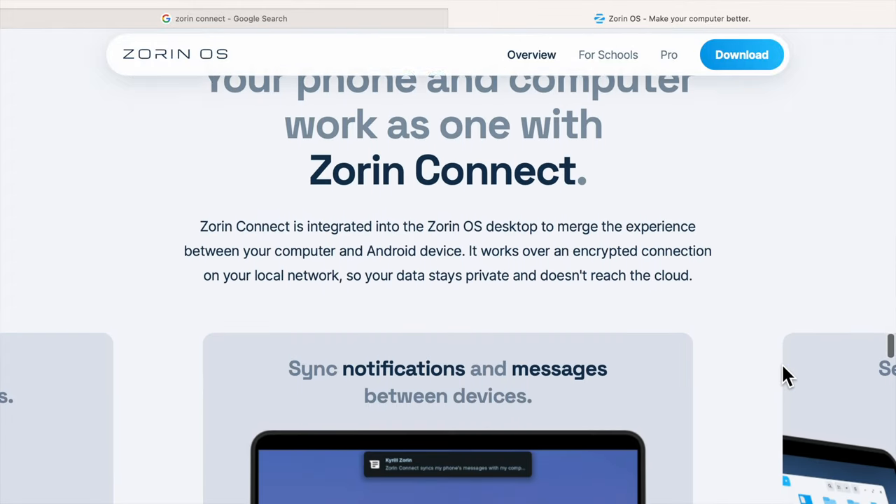
scroll("down", 3)
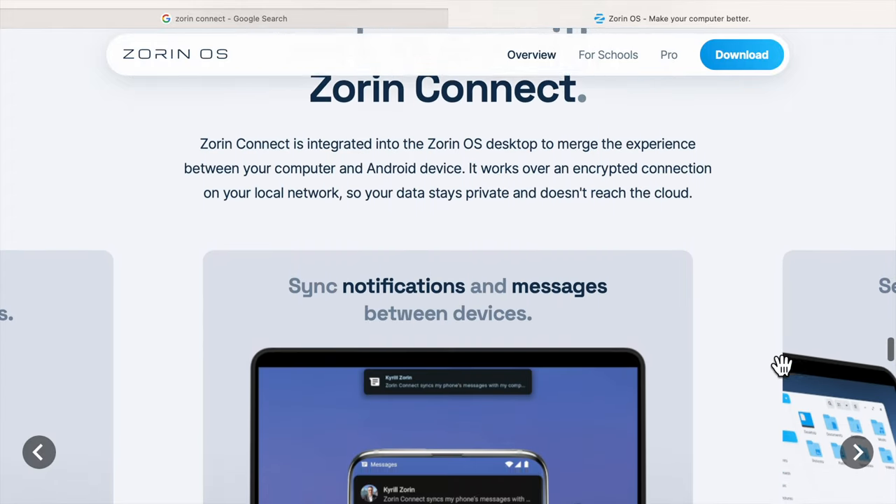
scroll("down", 3)
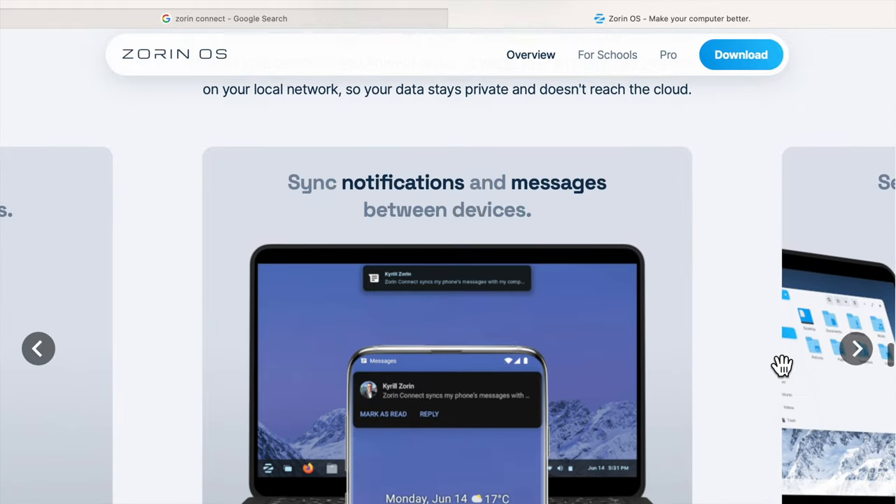
scroll("down", 3)
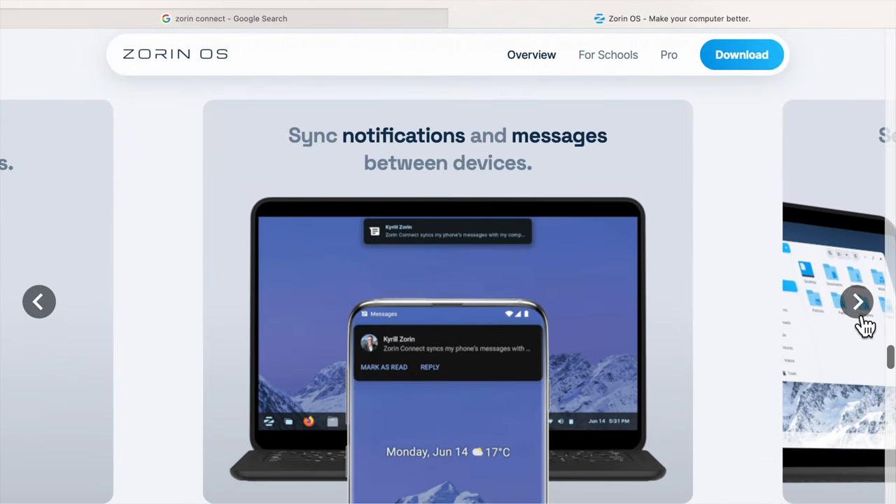
left_click(857, 301)
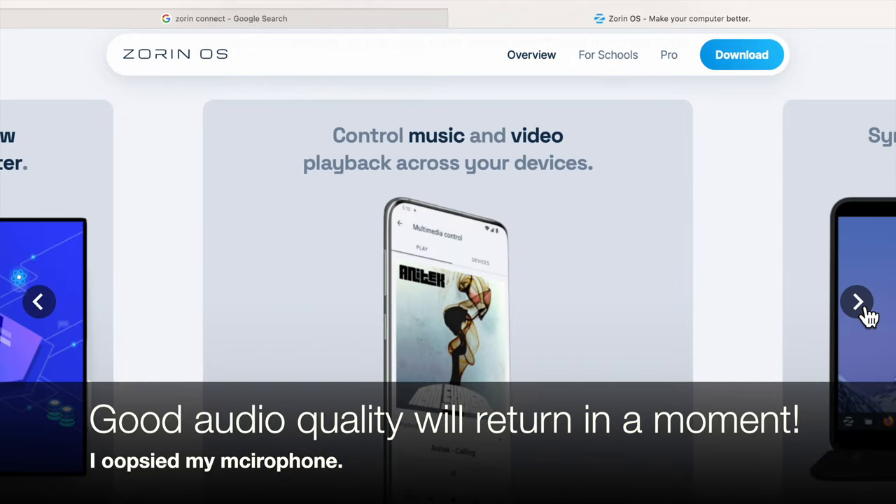
left_click(857, 303)
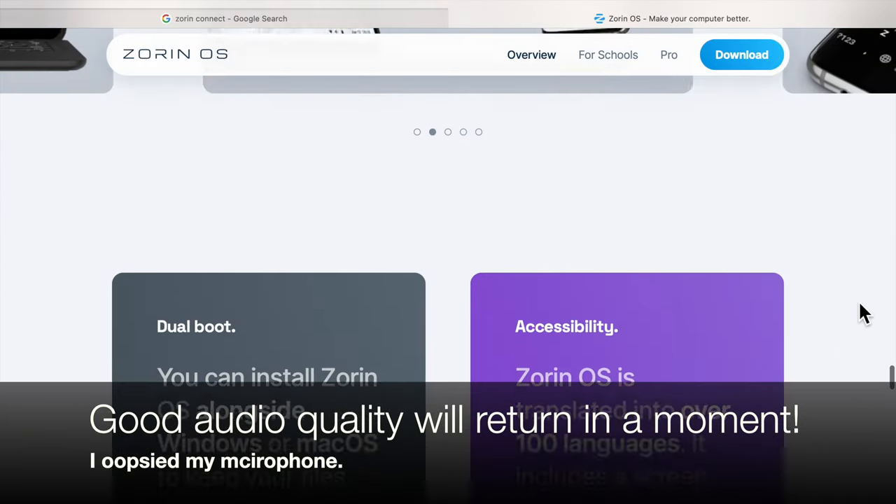
Step: Scroll past the Dual boot and Accessibility cards to 'Compatible with your documents and files'
scroll("down", 3)
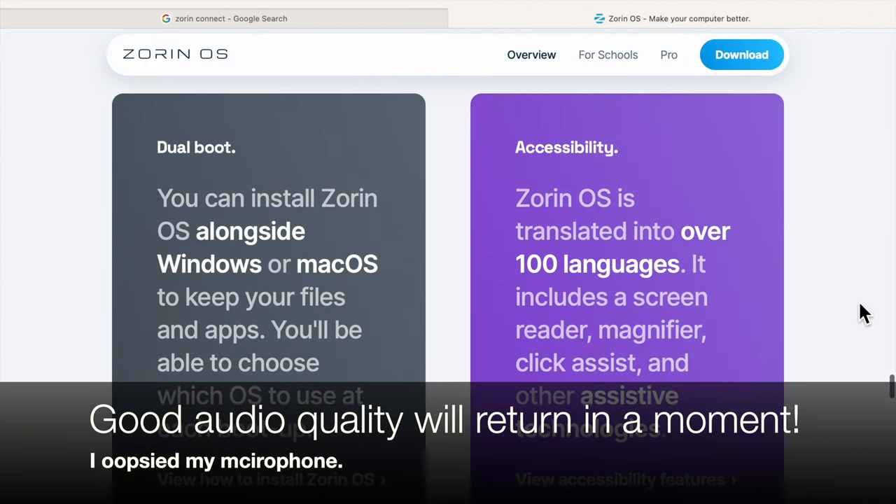
scroll("down", 3)
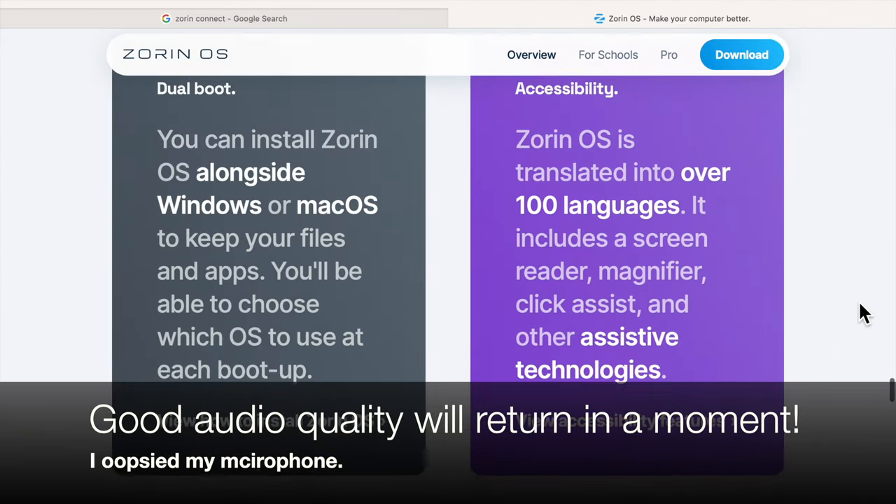
scroll("down", 3)
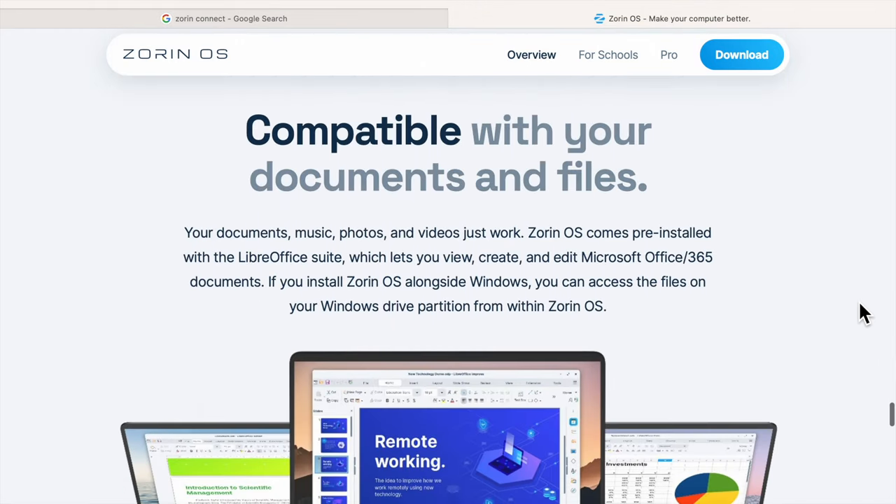
scroll("down", 3)
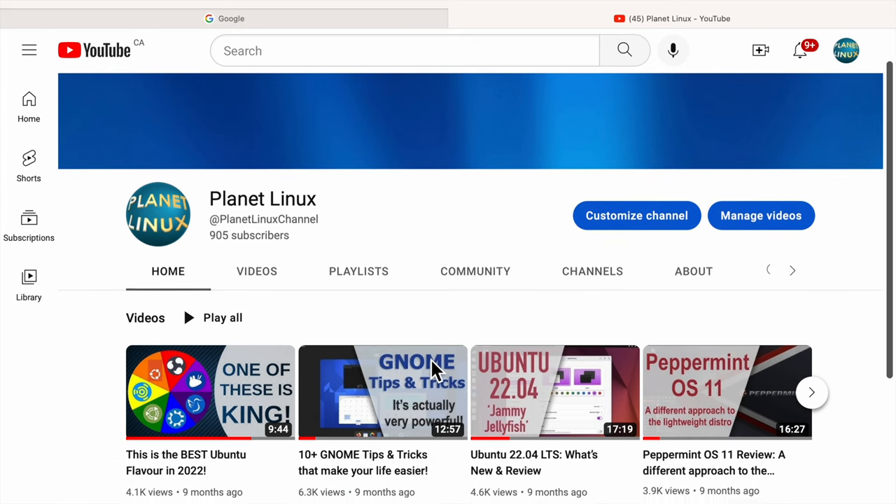
Step: Scroll a little down the Planet Linux channel's Home tab of recent videos
scroll("down", 3)
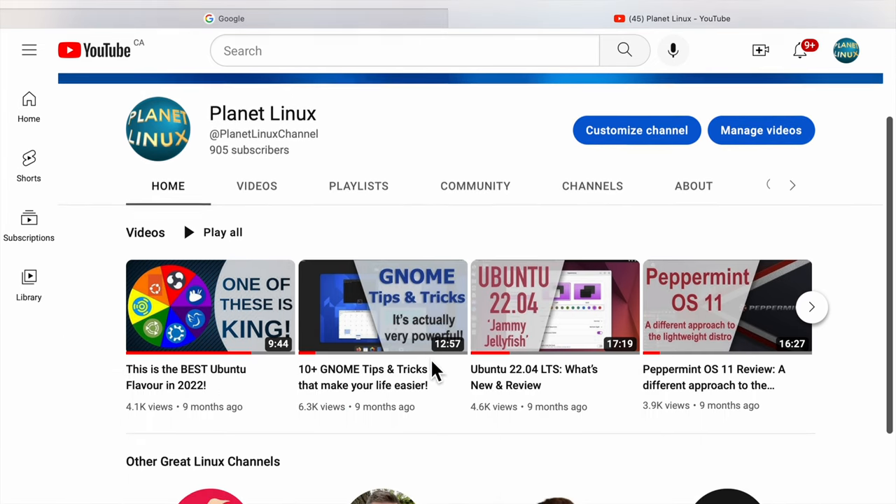
scroll("down", 3)
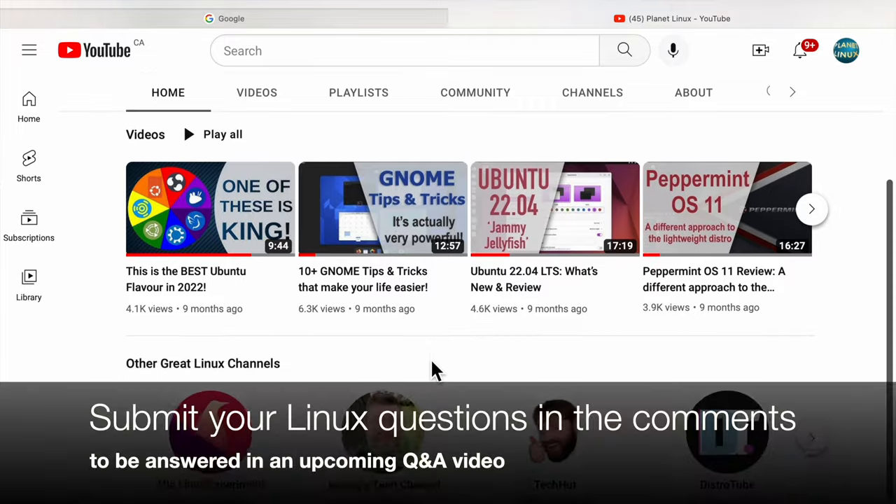
scroll("down", 3)
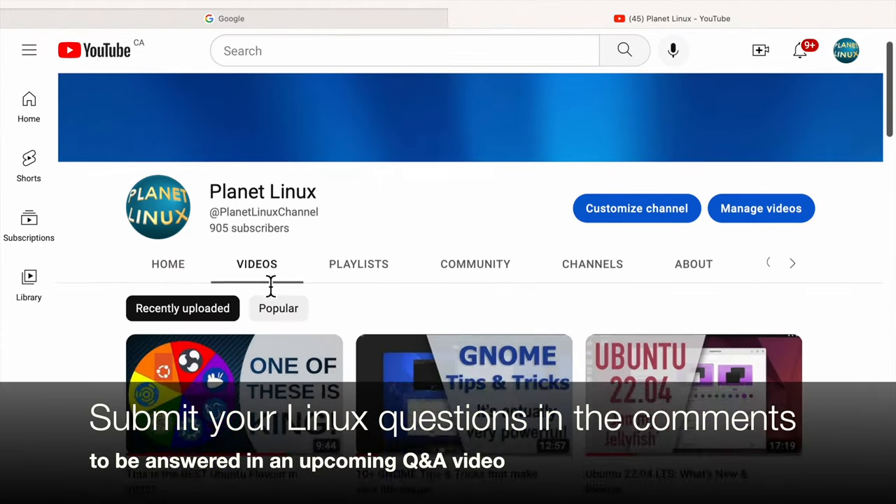
Step: Scroll the Videos tab to the oldest uploads, reaching the Peppermint OS 8 and MX-16 reviews
scroll("down", 3)
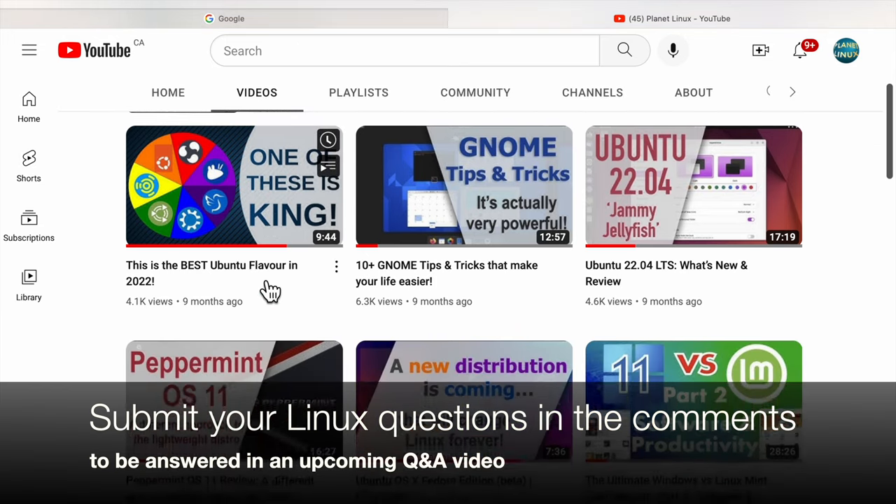
scroll("down", 3)
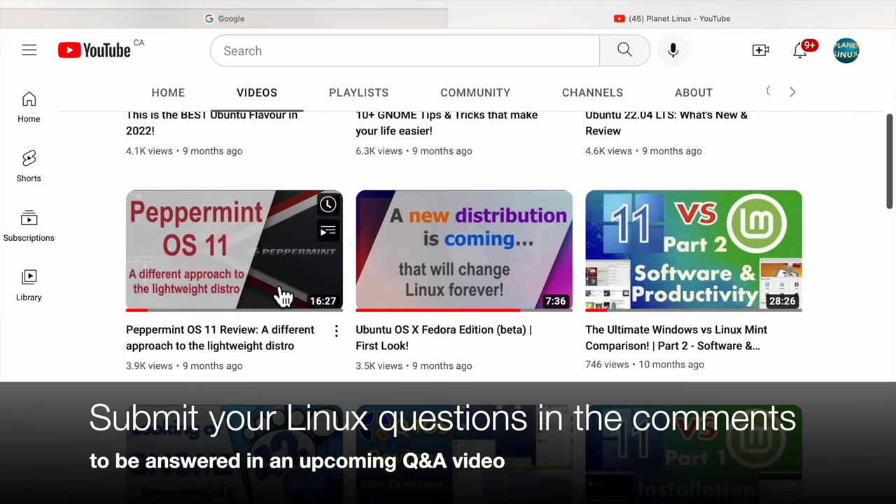
scroll("down", 3)
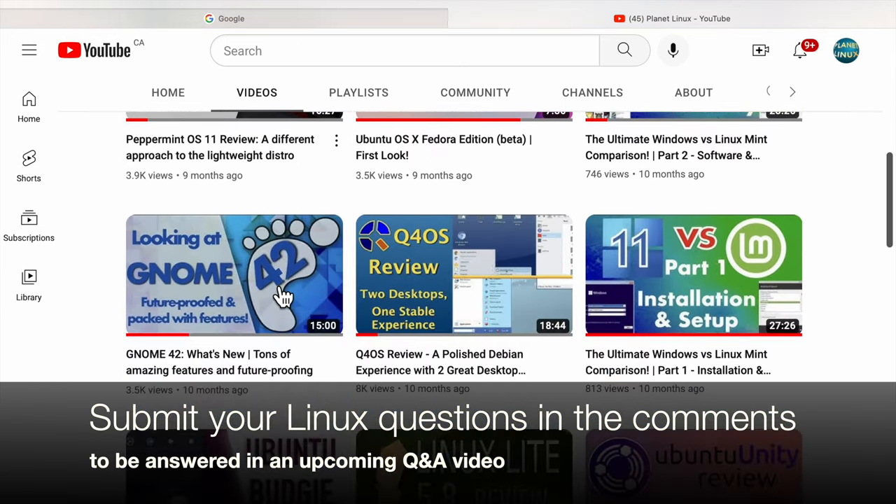
scroll("down", 3)
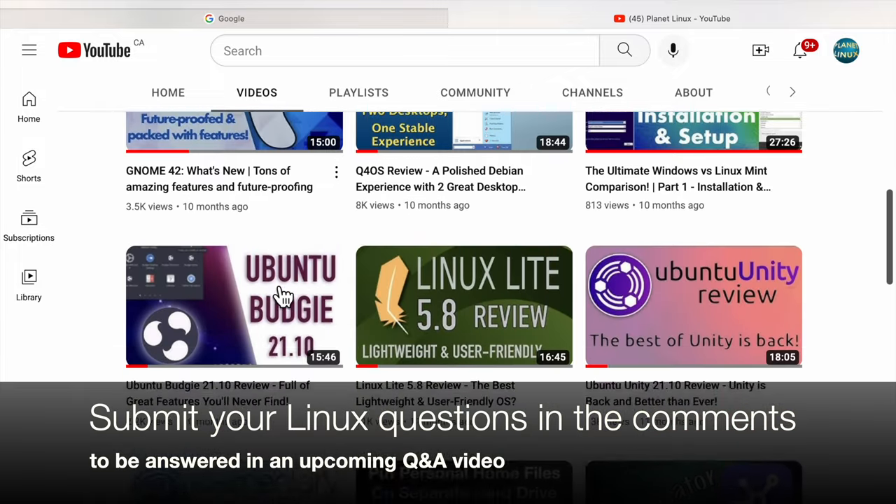
scroll("down", 3)
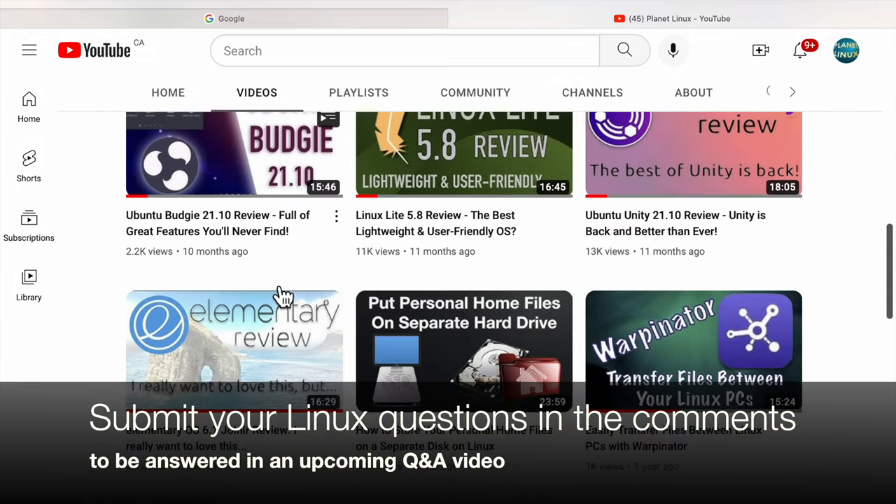
scroll("down", 3)
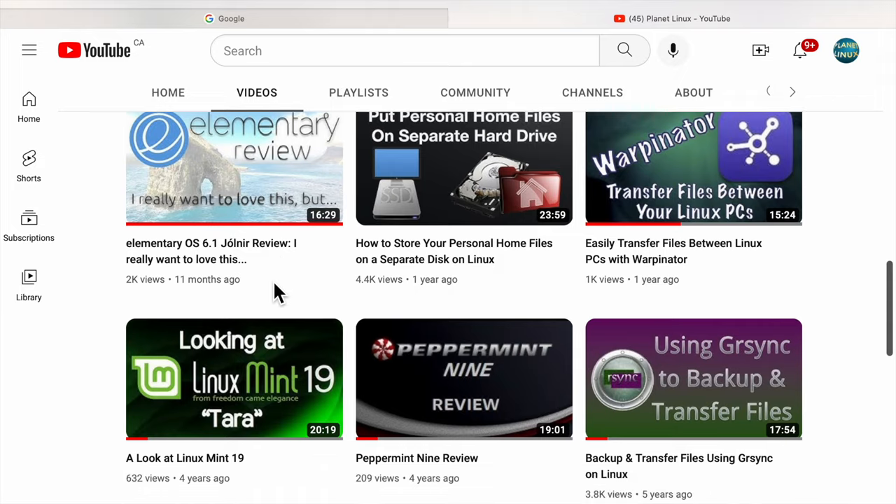
scroll("down", 3)
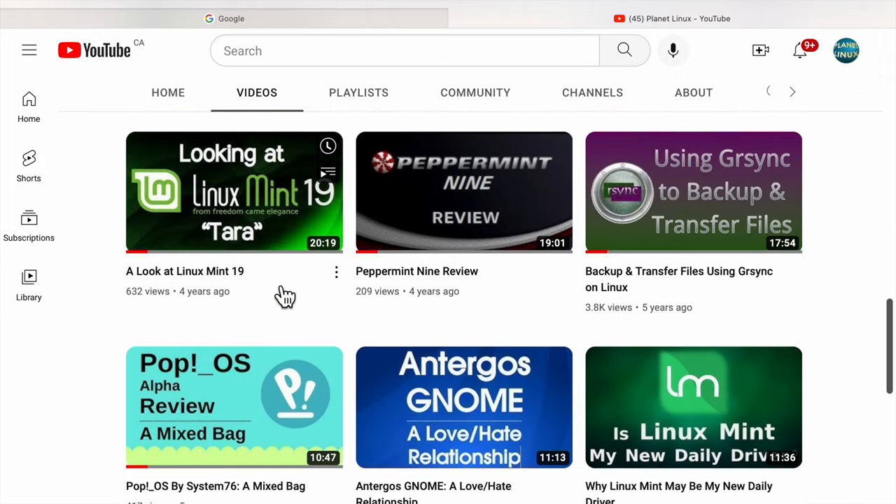
scroll("down", 3)
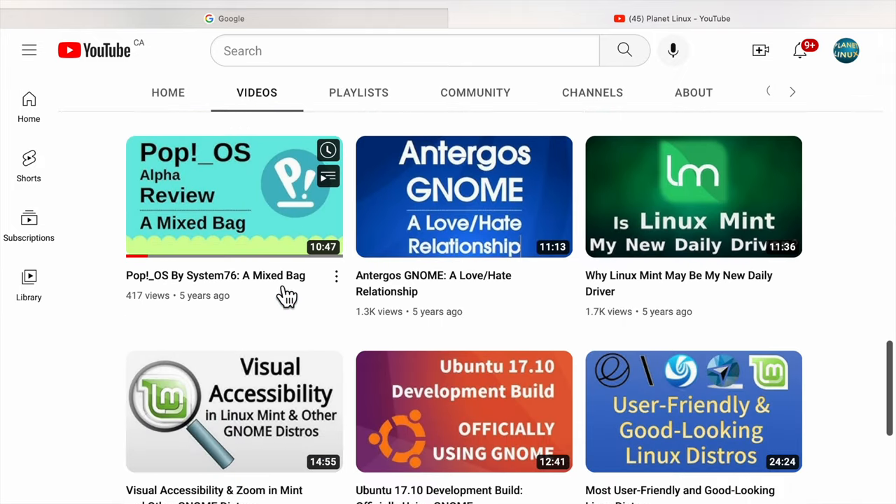
scroll("down", 3)
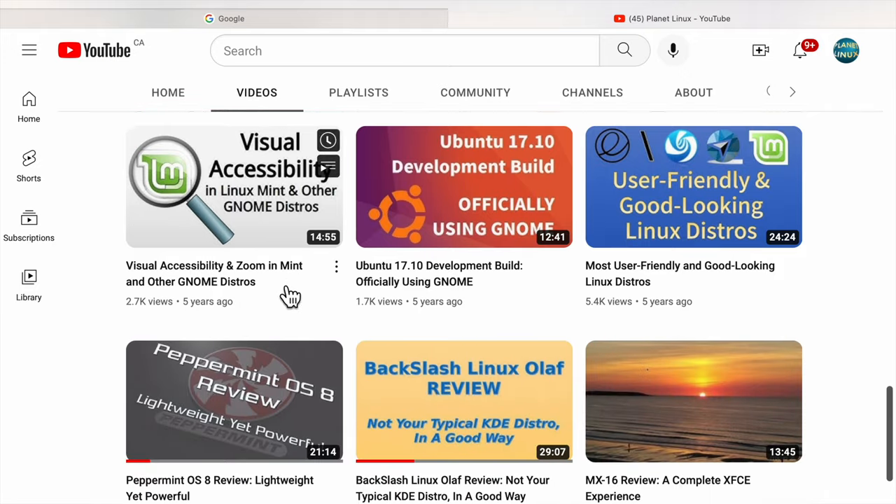
scroll("down", 3)
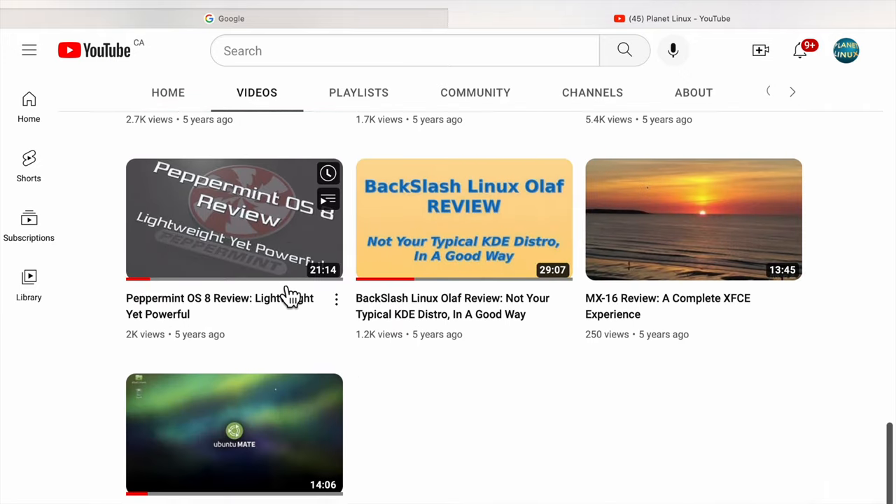